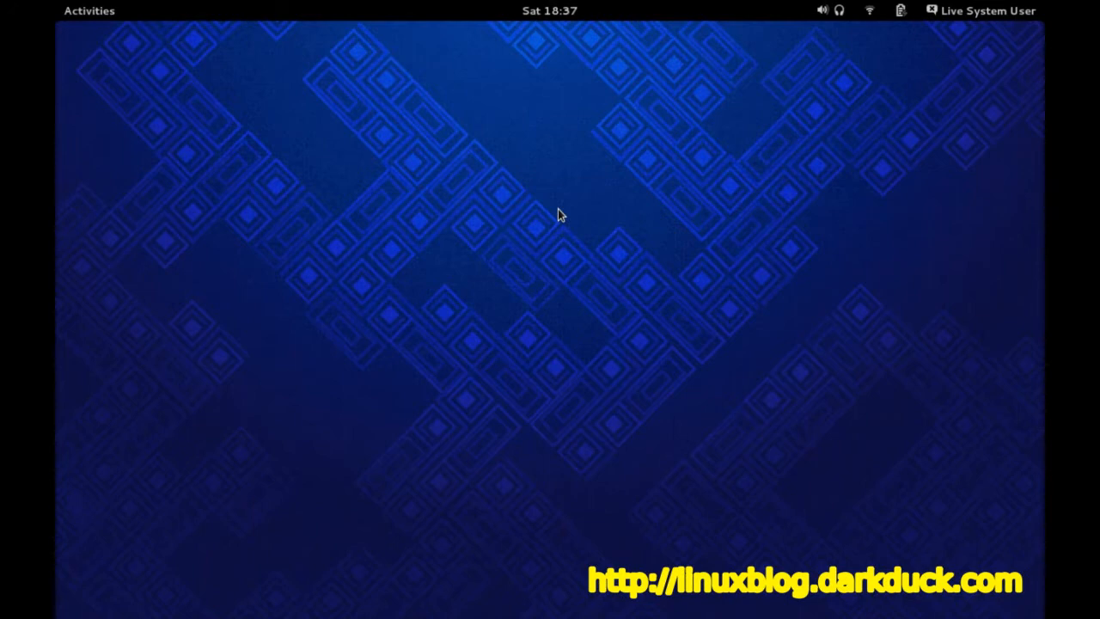
mouse_move(581, 234)
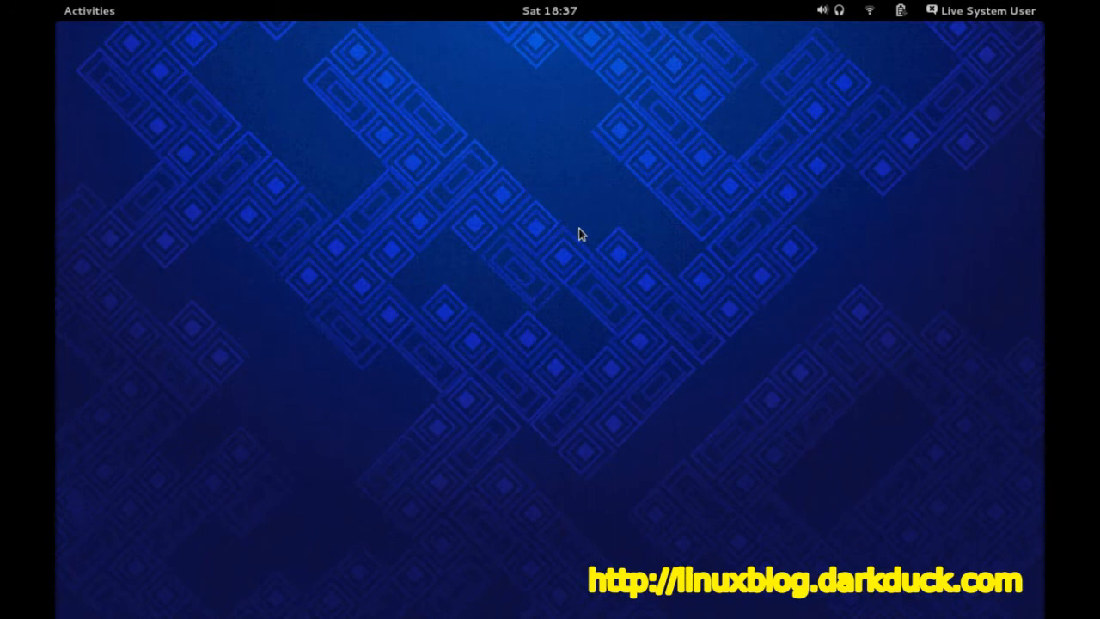
mouse_move(618, 292)
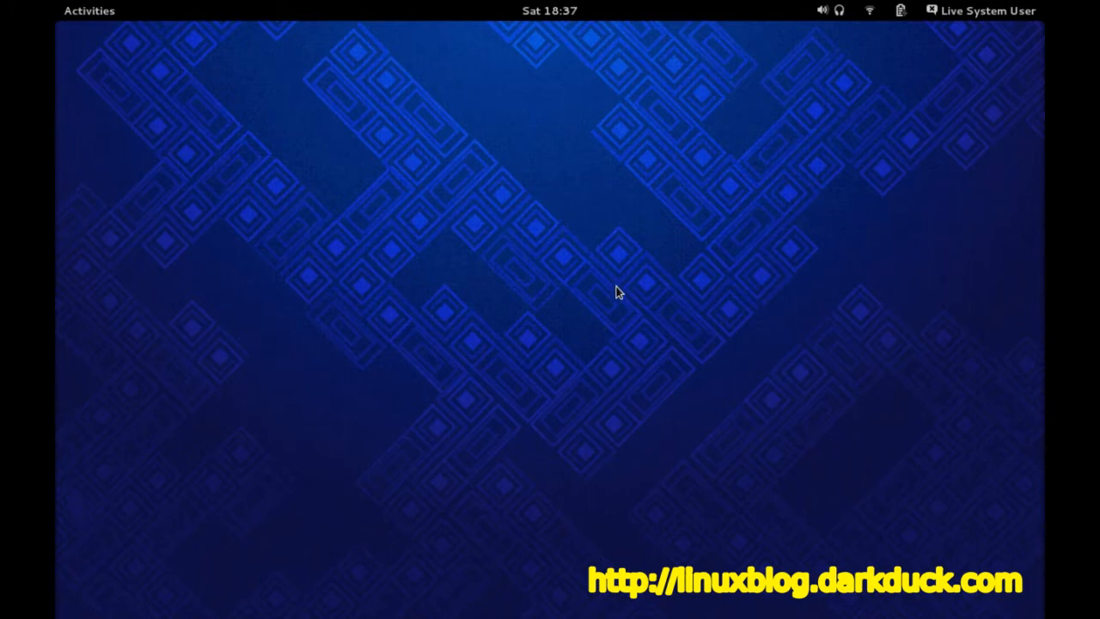
mouse_move(158, 95)
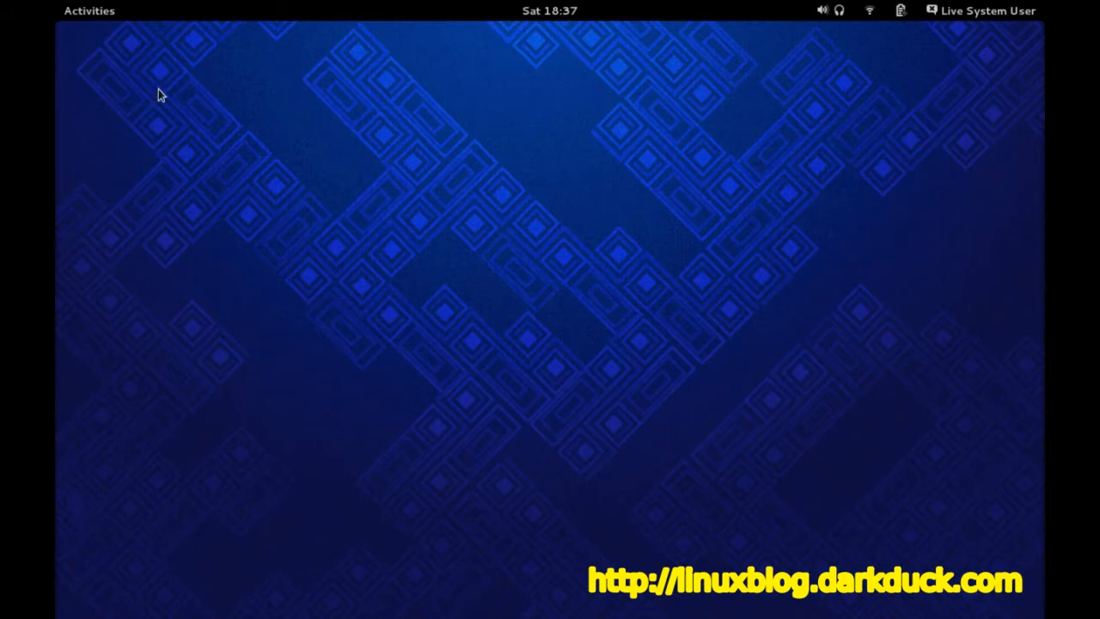
Search the Activities overview for 'ke' so the Keyboard and Region & Language settings are listed
click(89, 10)
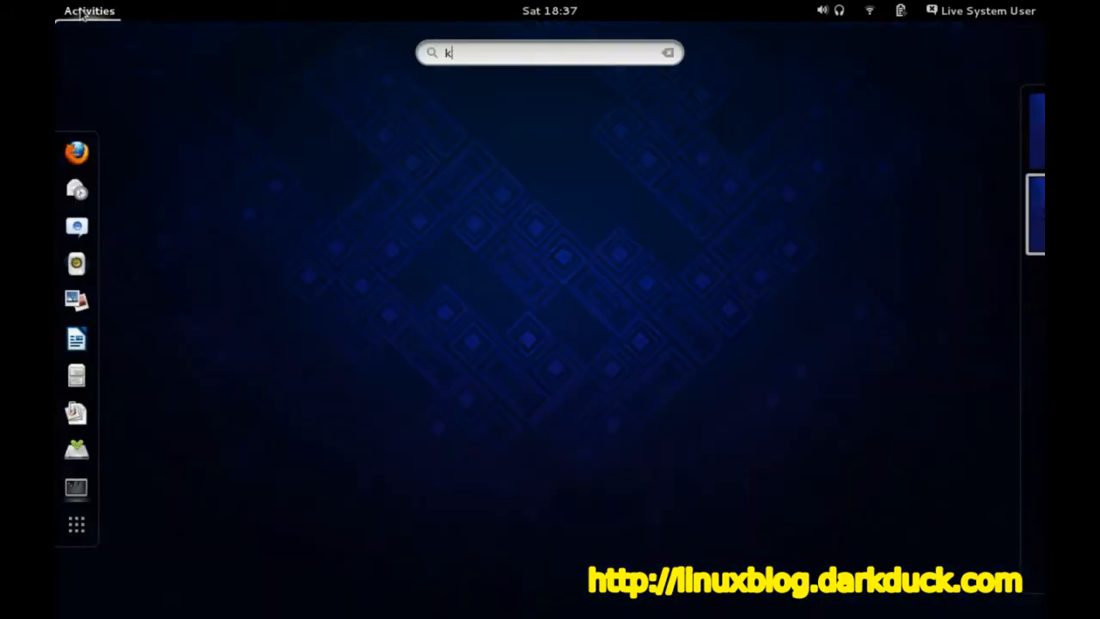
text(ey)
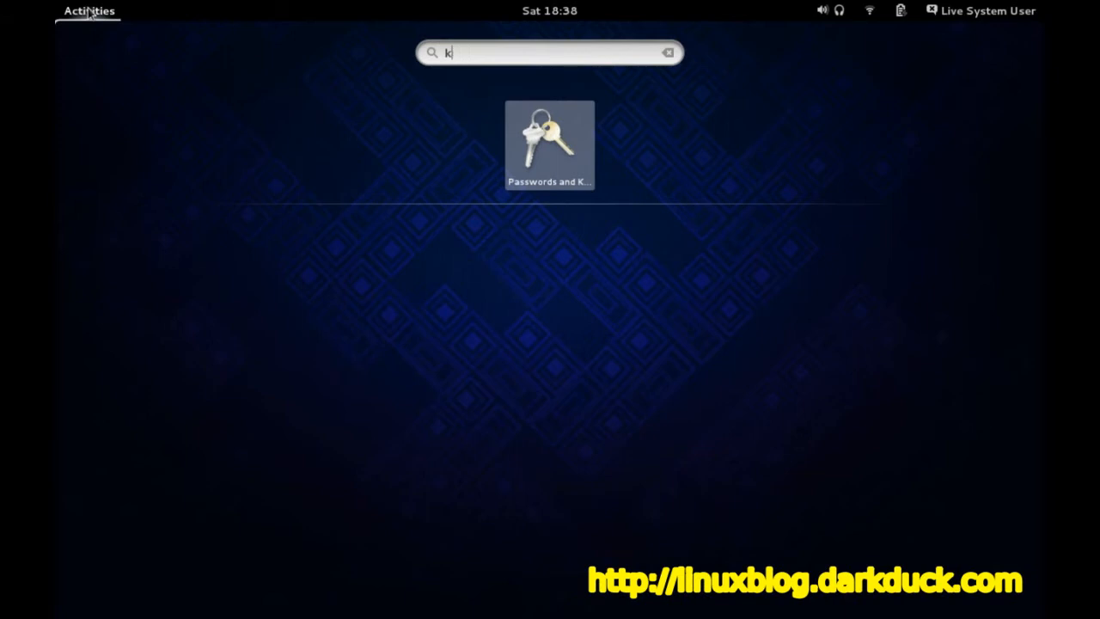
text(e)
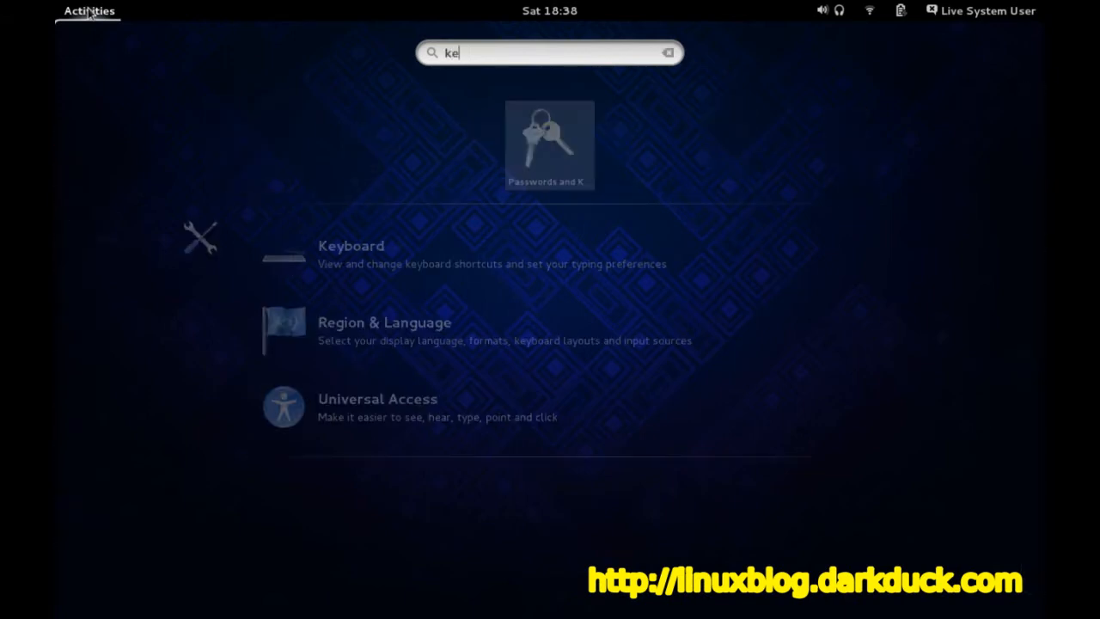
mouse_move(374, 268)
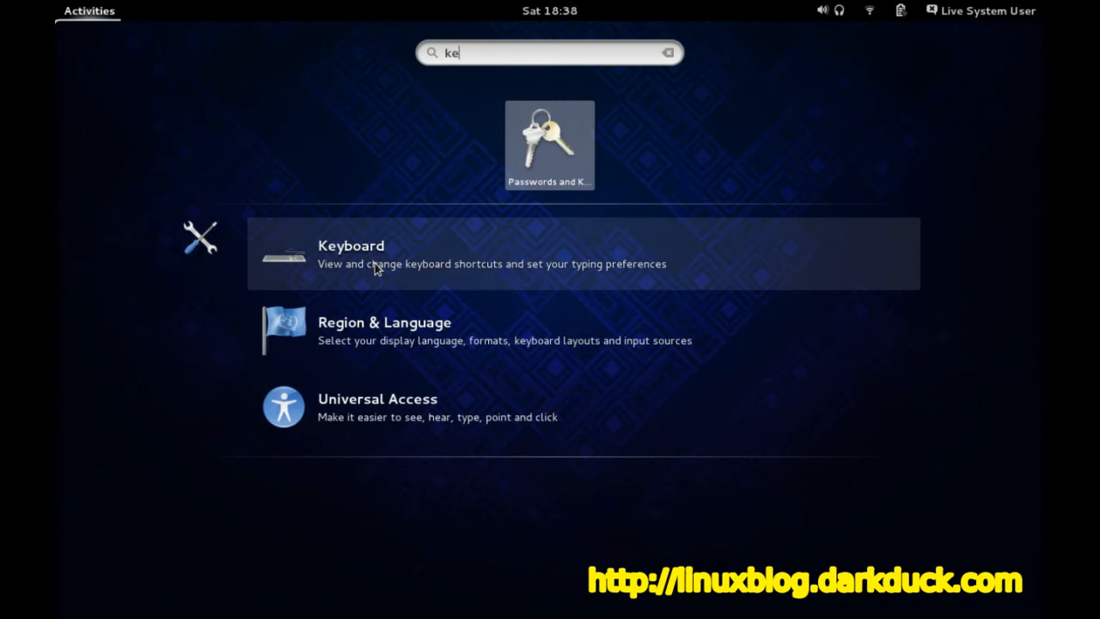
mouse_move(342, 343)
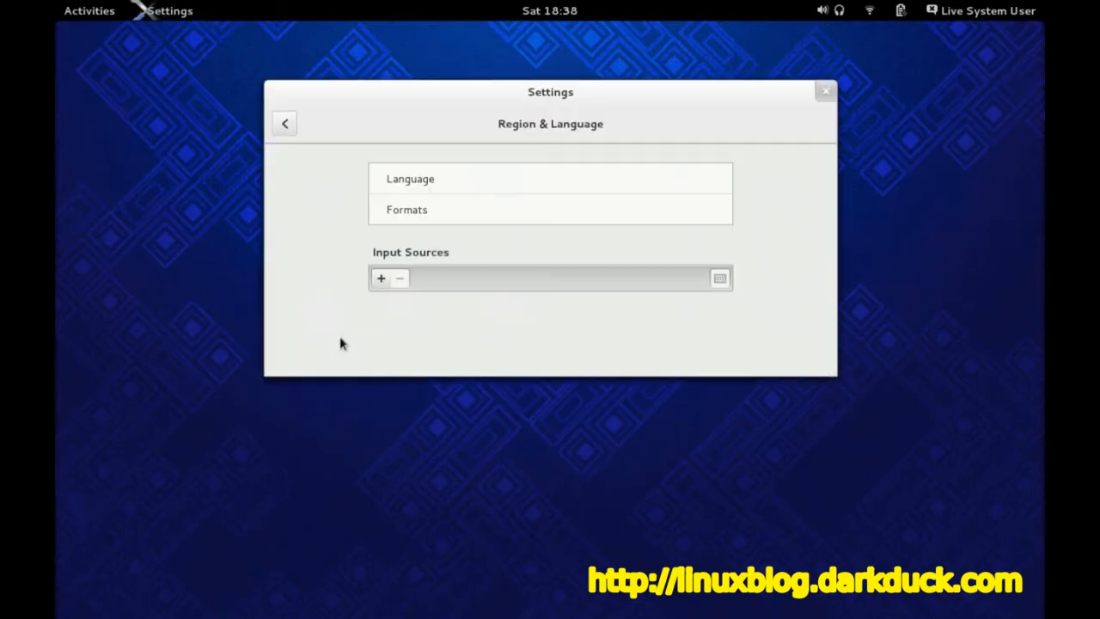
mouse_move(352, 285)
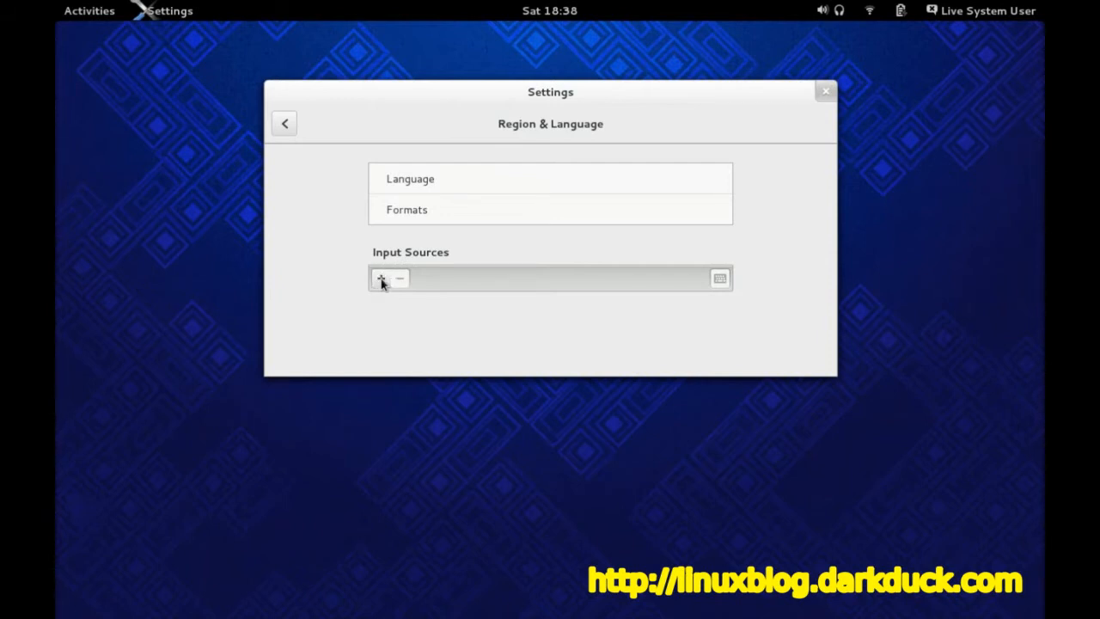
Add English (UK) from English (United Kingdom) as an input source
click(382, 278)
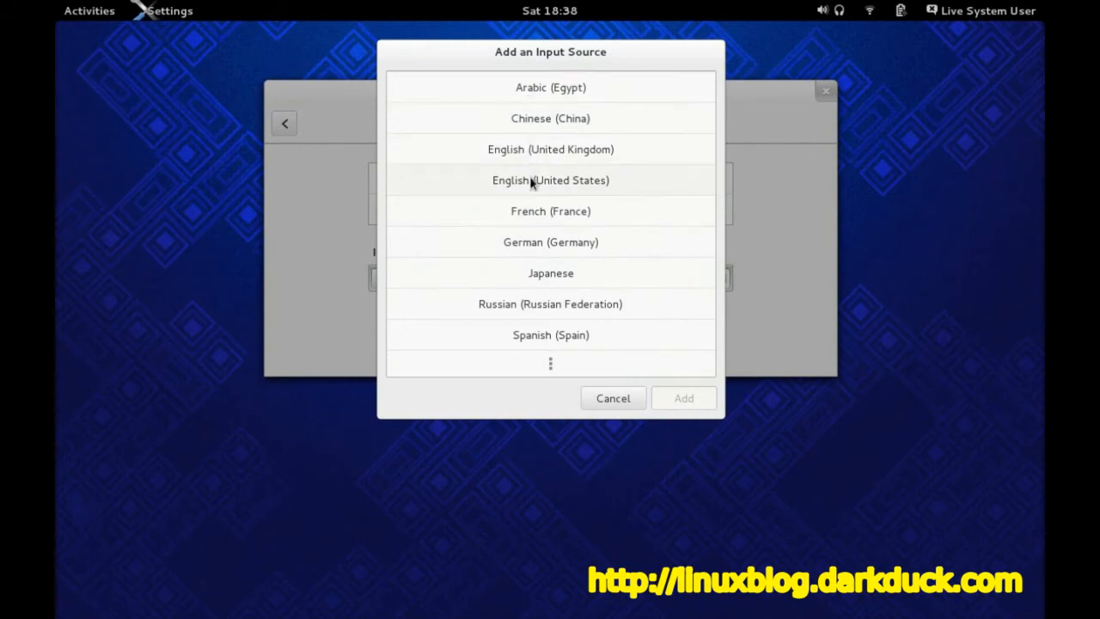
click(550, 148)
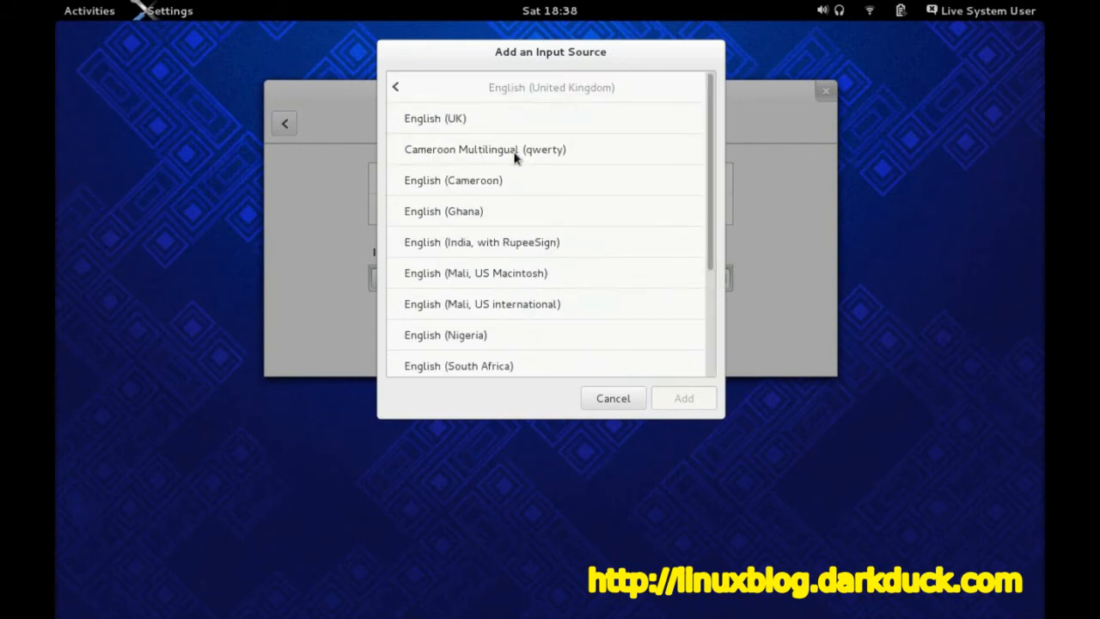
click(435, 117)
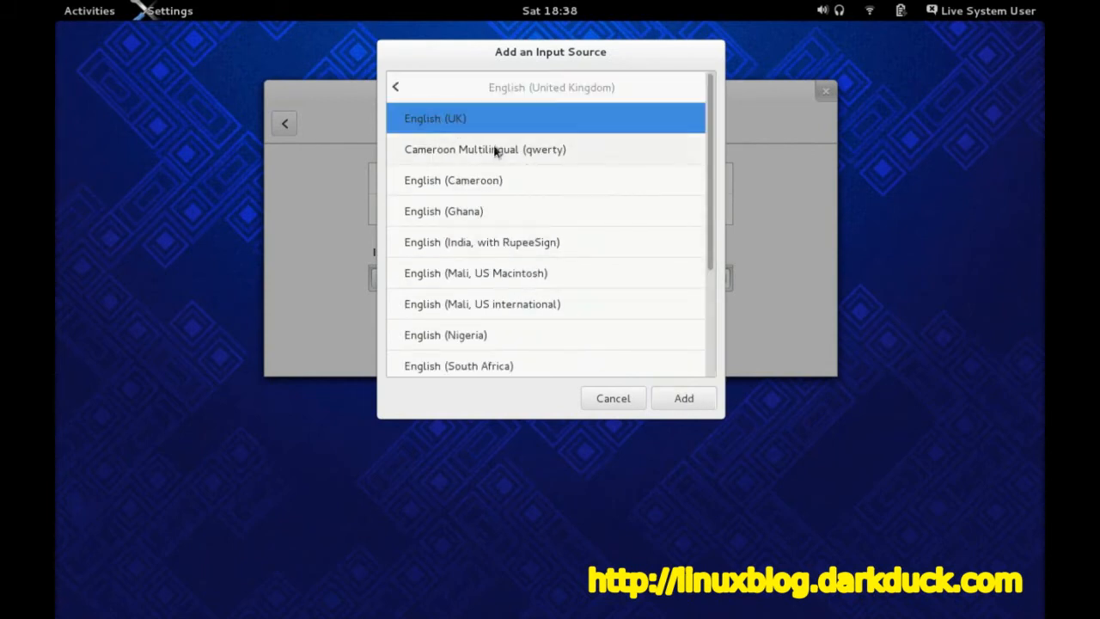
click(612, 399)
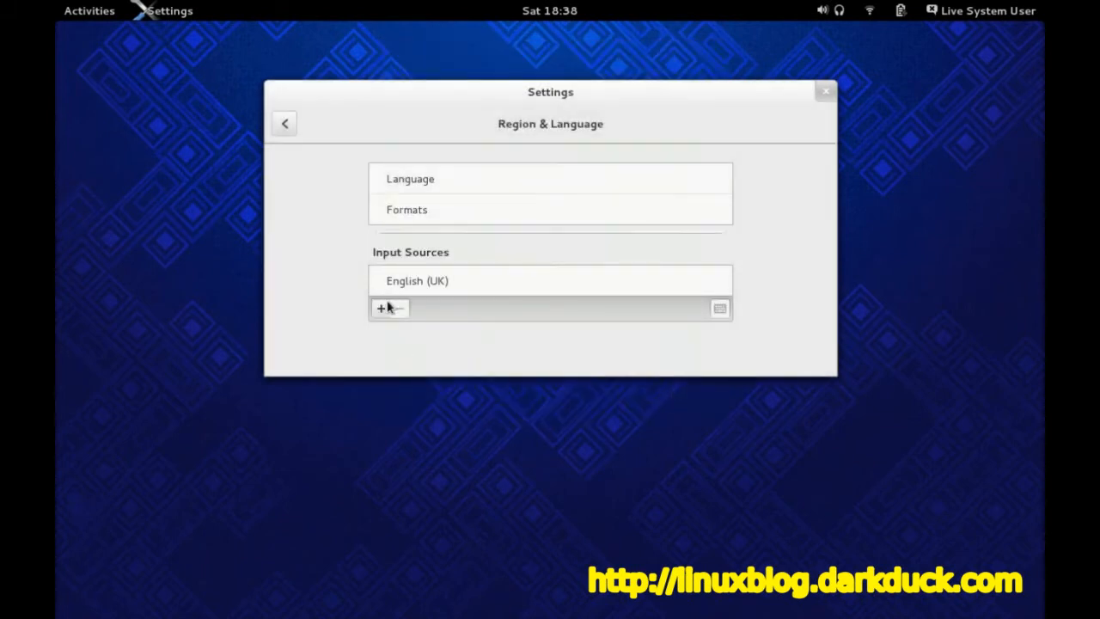
Add Russian (Russian Federation) as a second input source
click(382, 308)
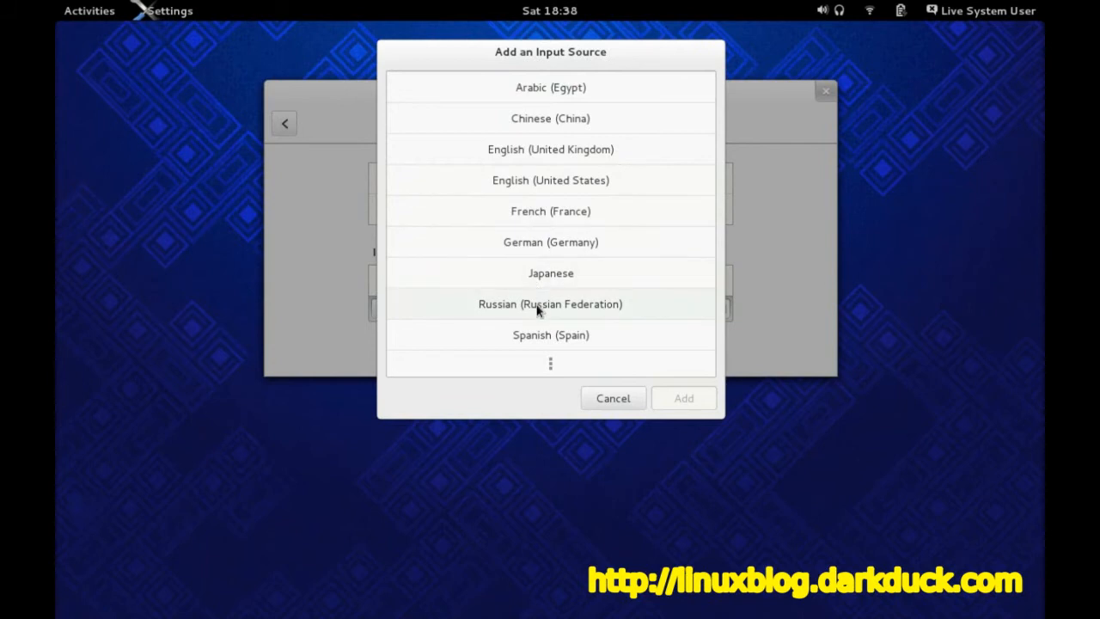
click(550, 302)
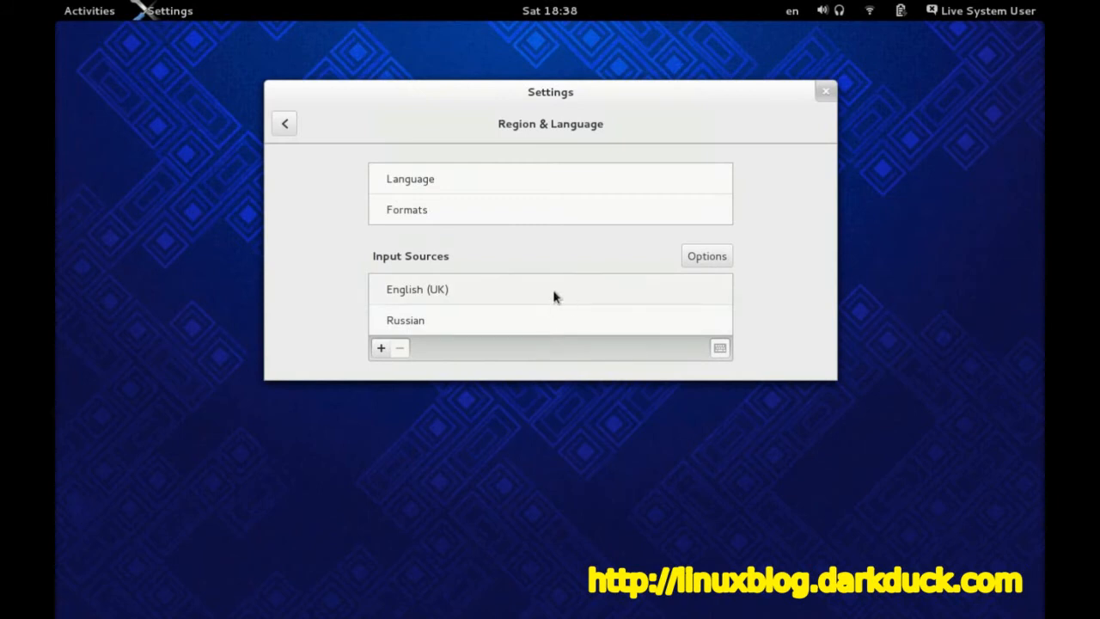
mouse_move(806, 279)
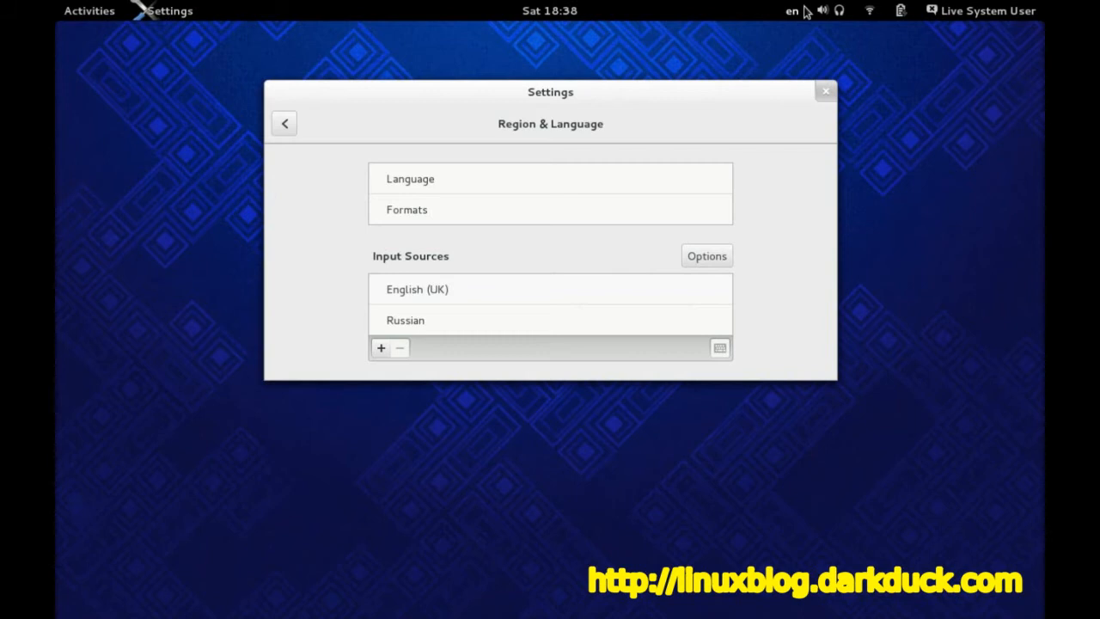
mouse_move(794, 24)
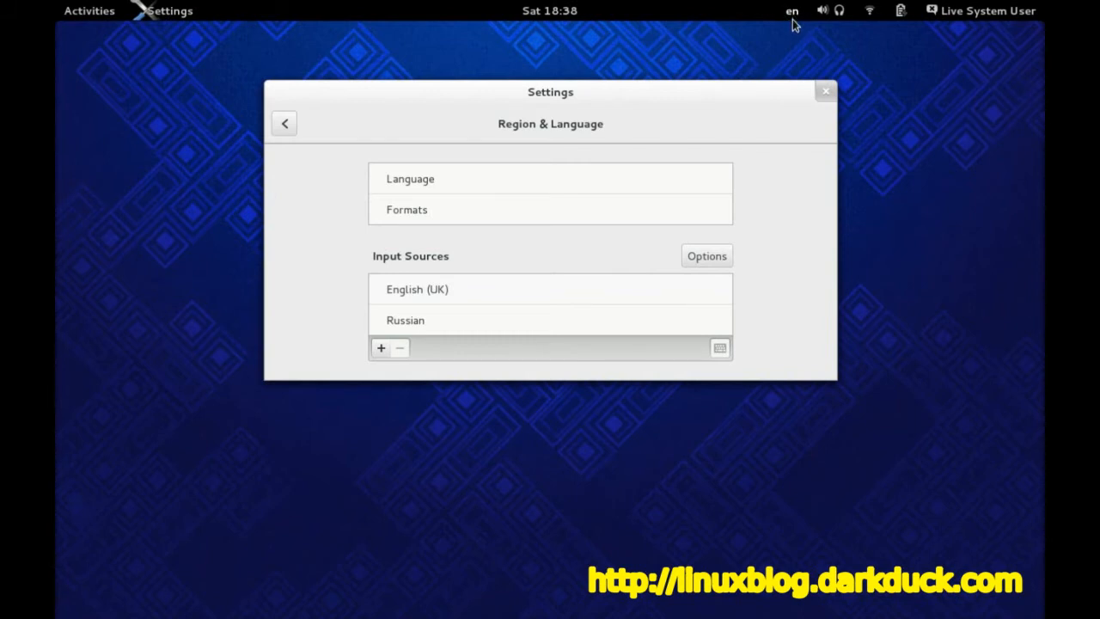
mouse_move(756, 79)
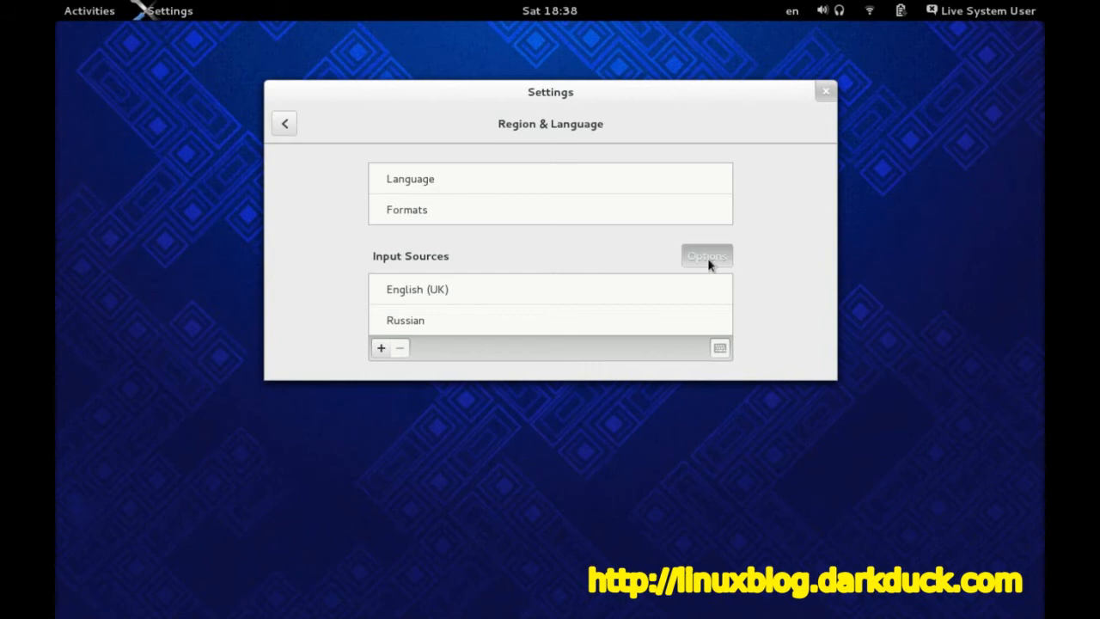
click(706, 254)
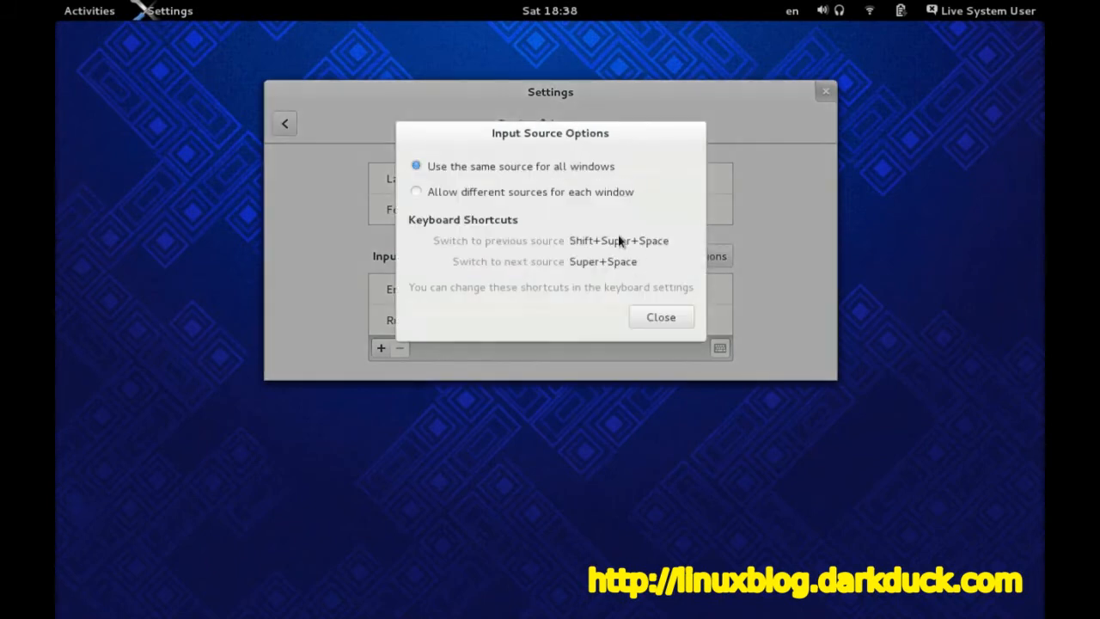
mouse_move(535, 177)
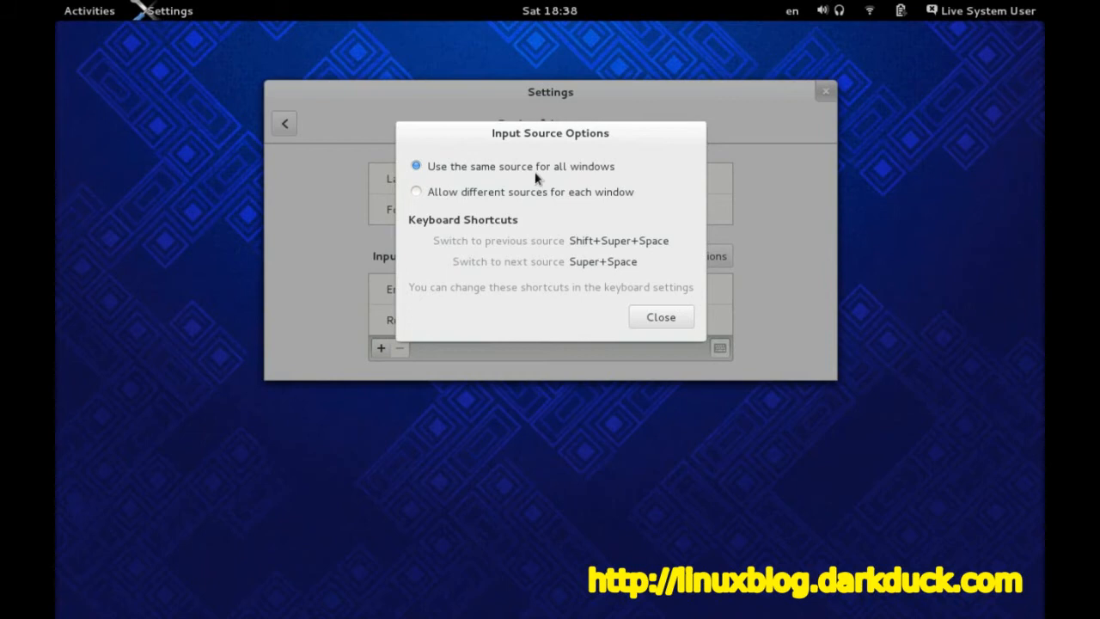
mouse_move(542, 194)
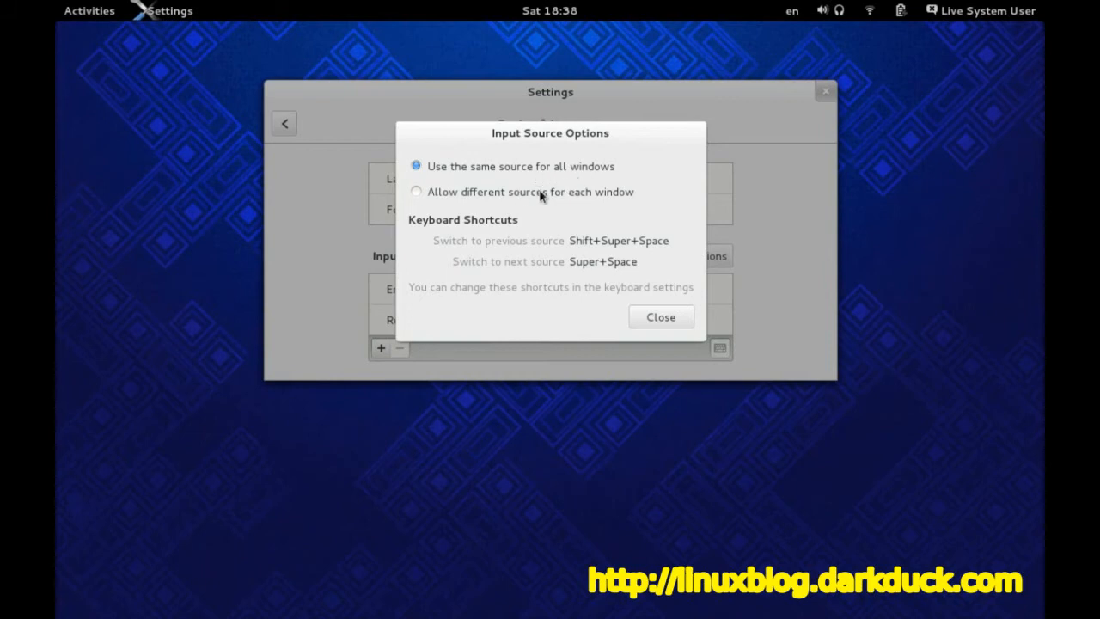
click(659, 316)
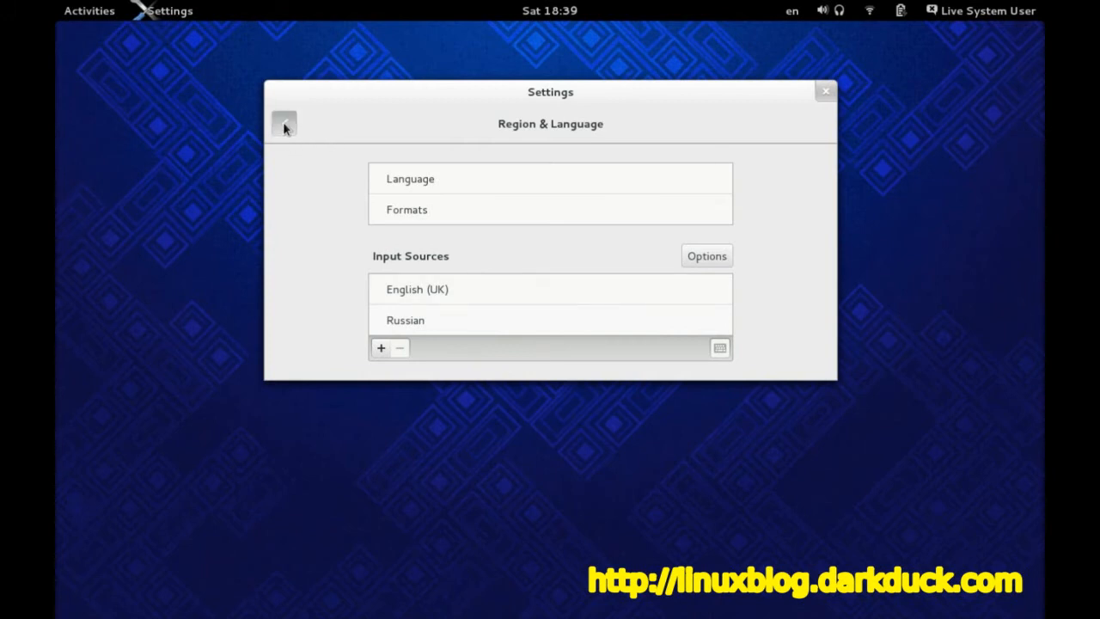
Show the Typing shortcuts in Keyboard settings and begin editing 'Switch to next input source'
click(284, 124)
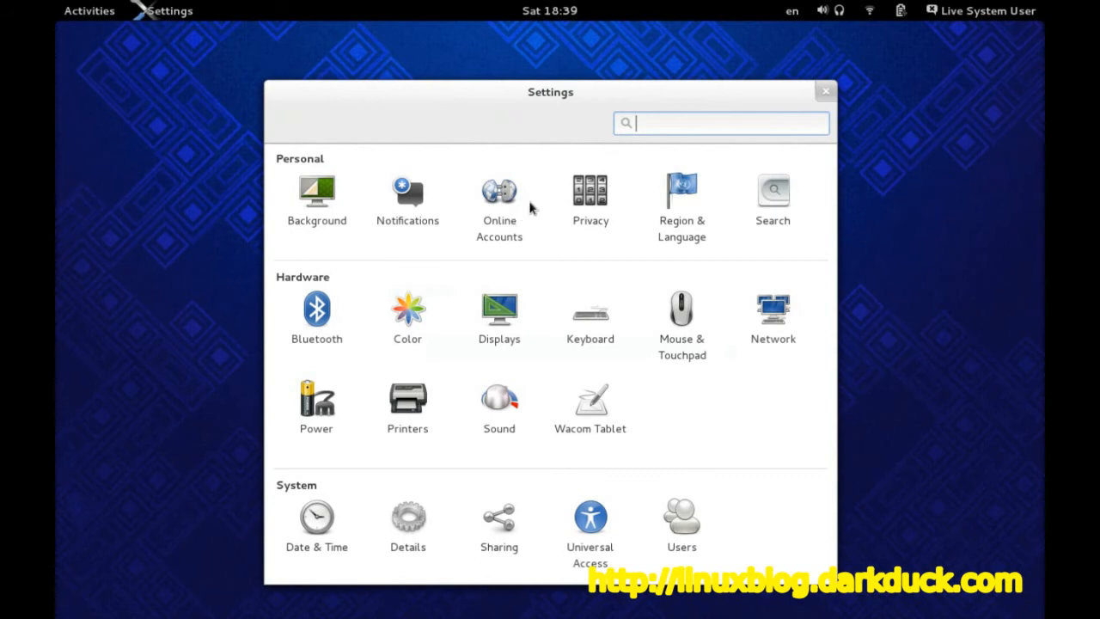
click(590, 309)
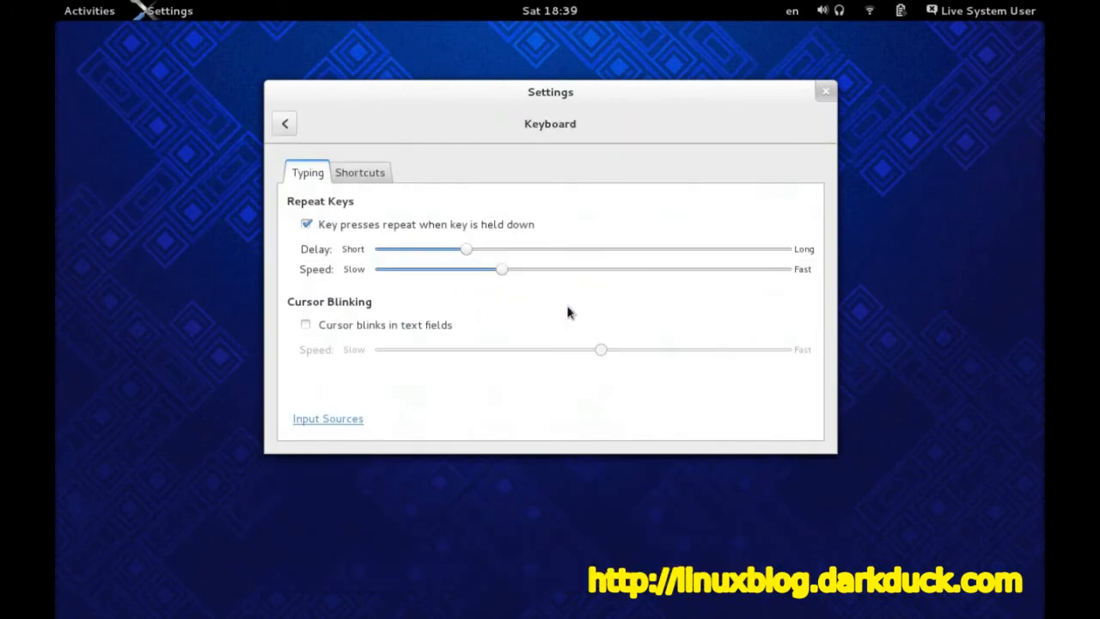
click(361, 172)
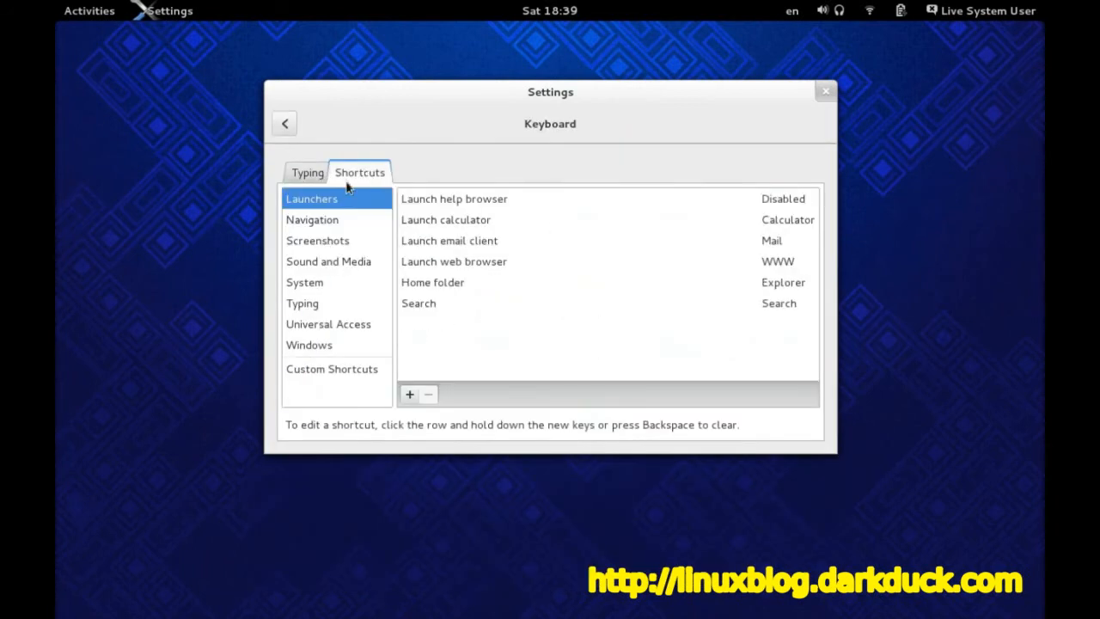
click(303, 303)
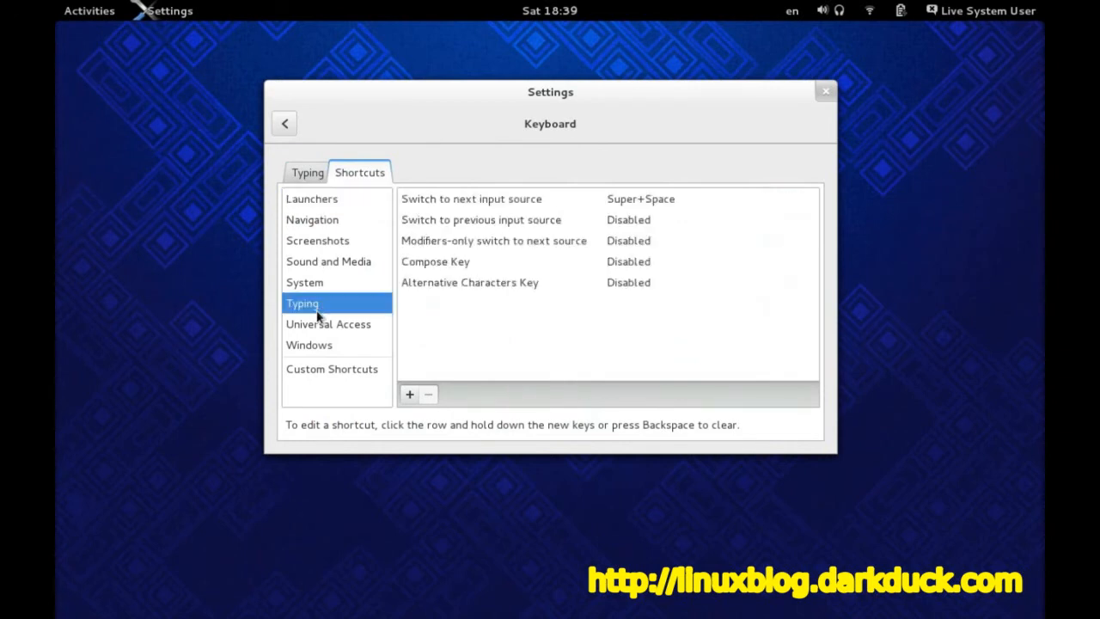
mouse_move(312, 313)
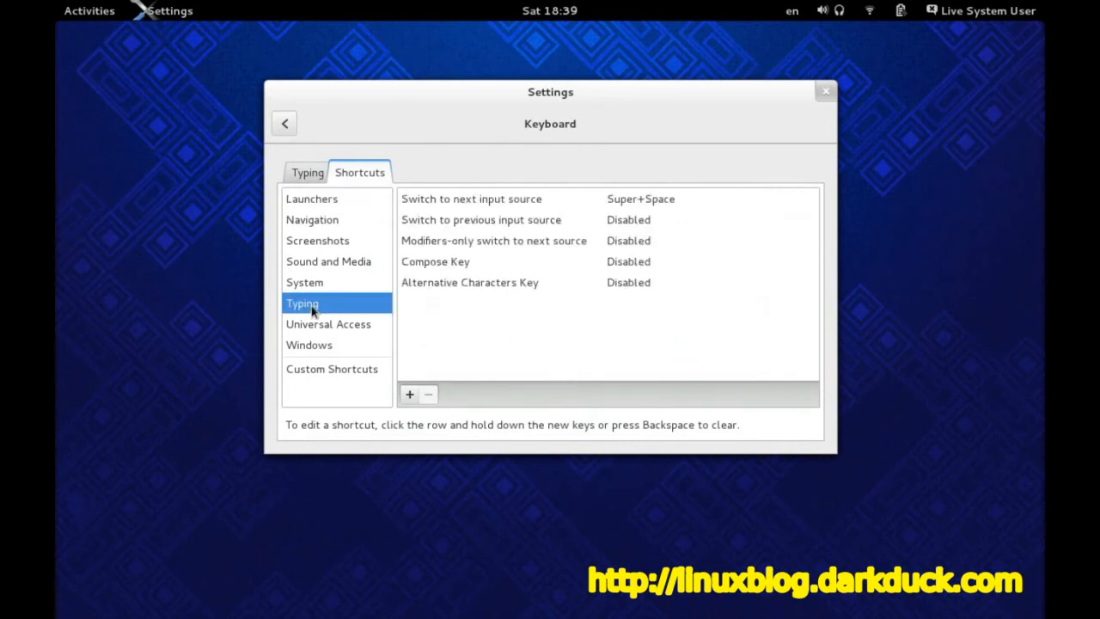
mouse_move(318, 313)
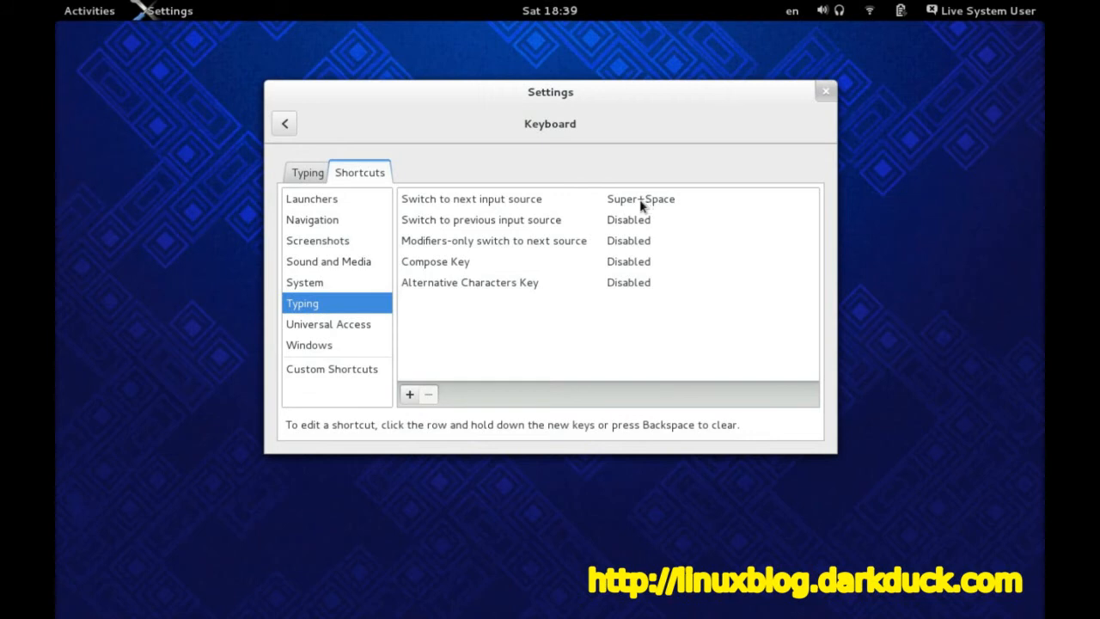
mouse_move(644, 208)
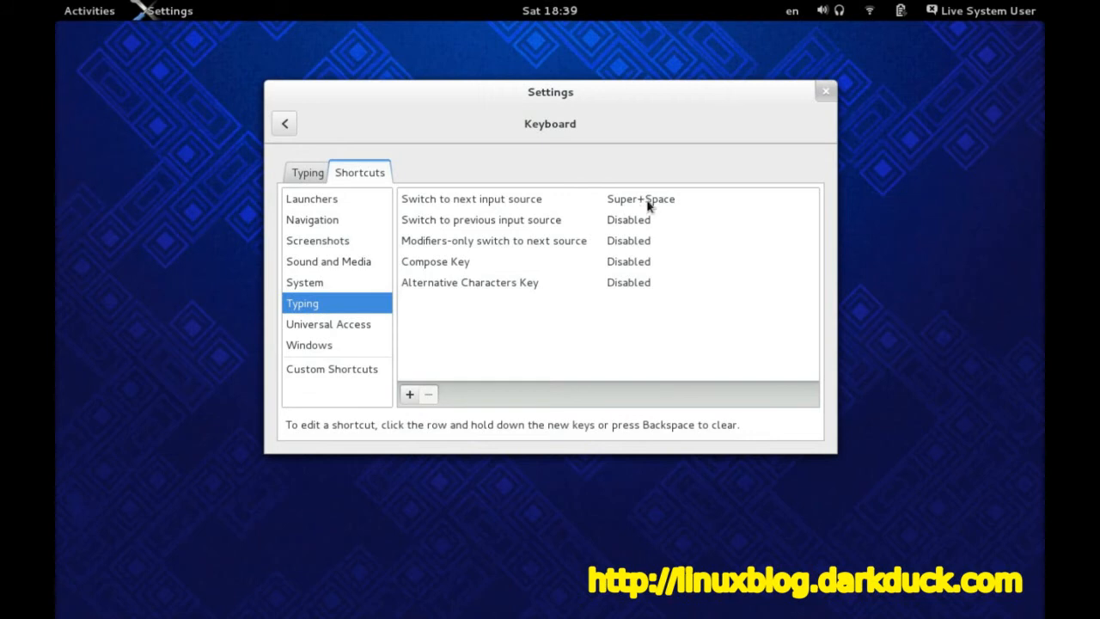
mouse_move(640, 203)
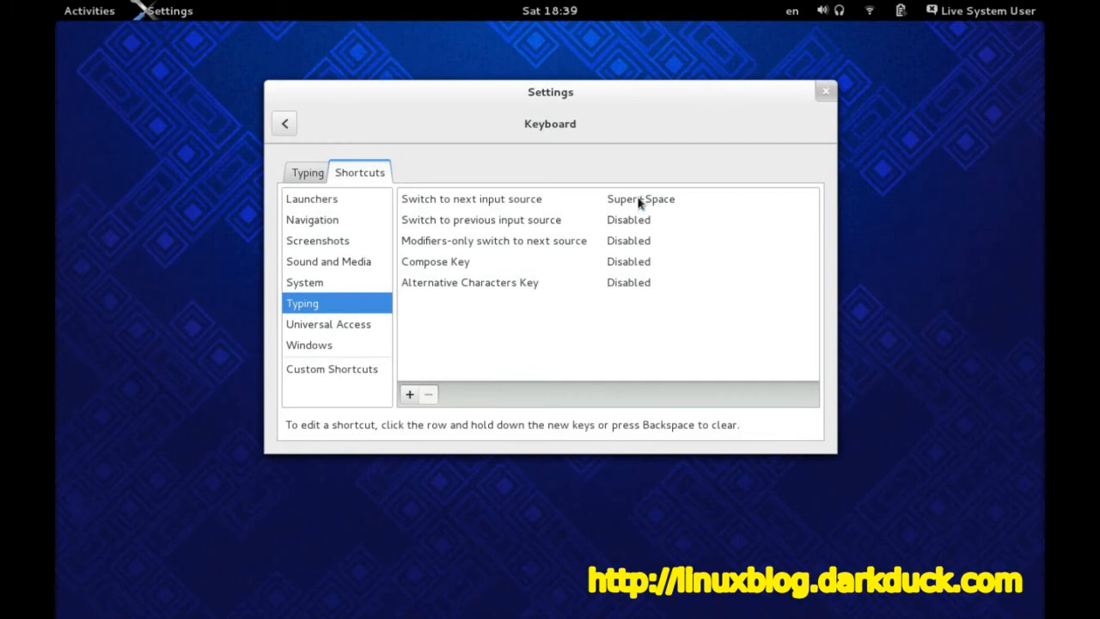
click(608, 199)
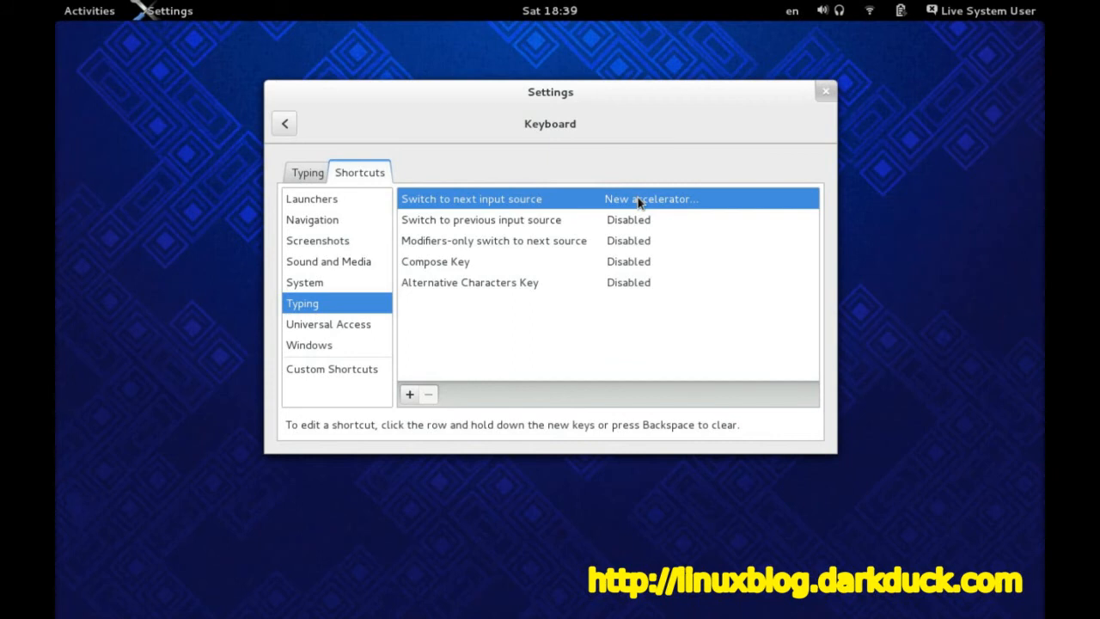
Try Ctrl+Alt+V, then assign Super+Space to switching input sources, reassigning the conflicting shortcut
key(Ctrl+Alt+V)
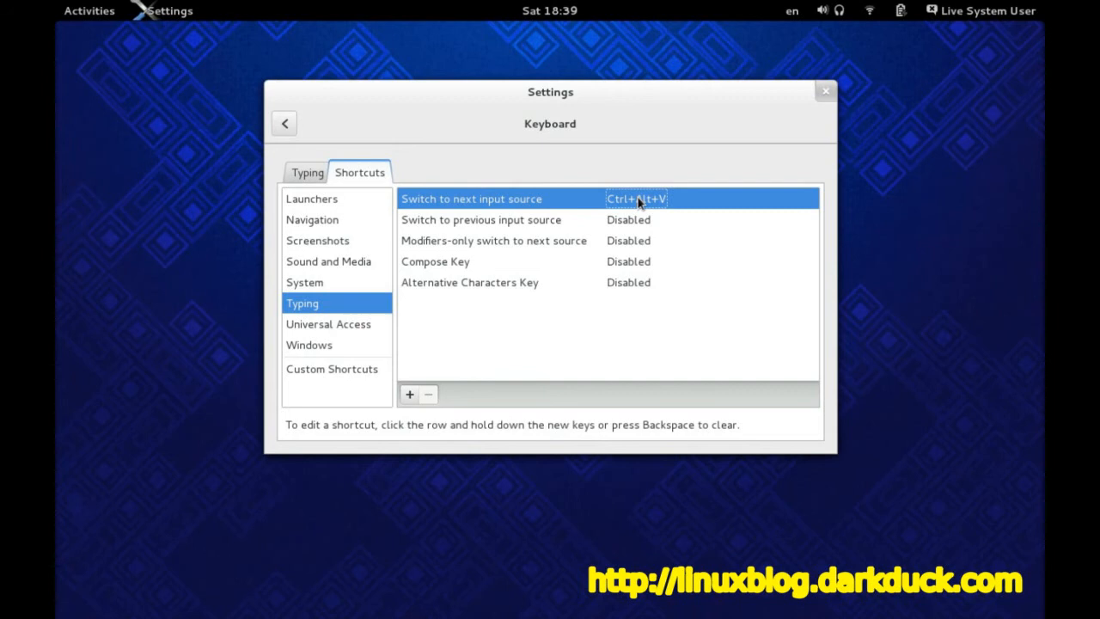
mouse_move(646, 232)
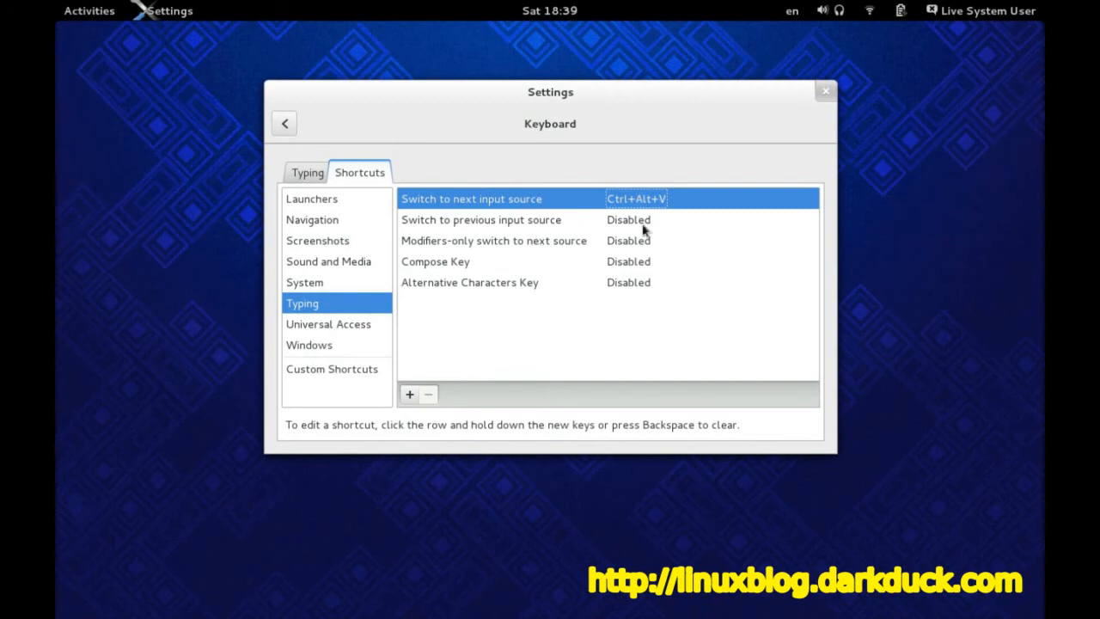
mouse_move(657, 265)
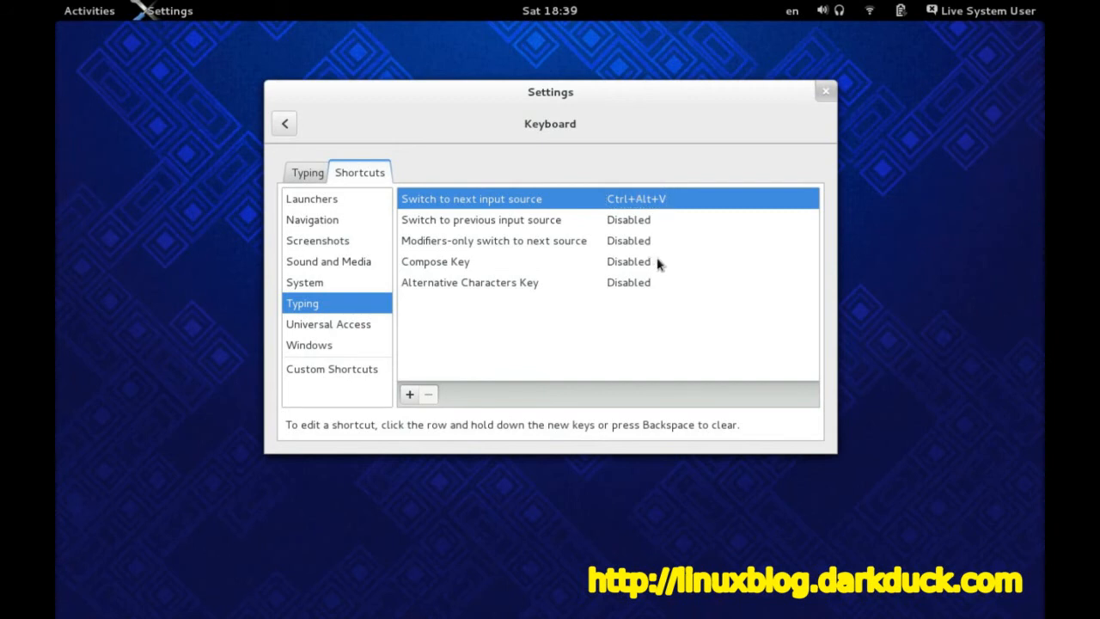
click(471, 200)
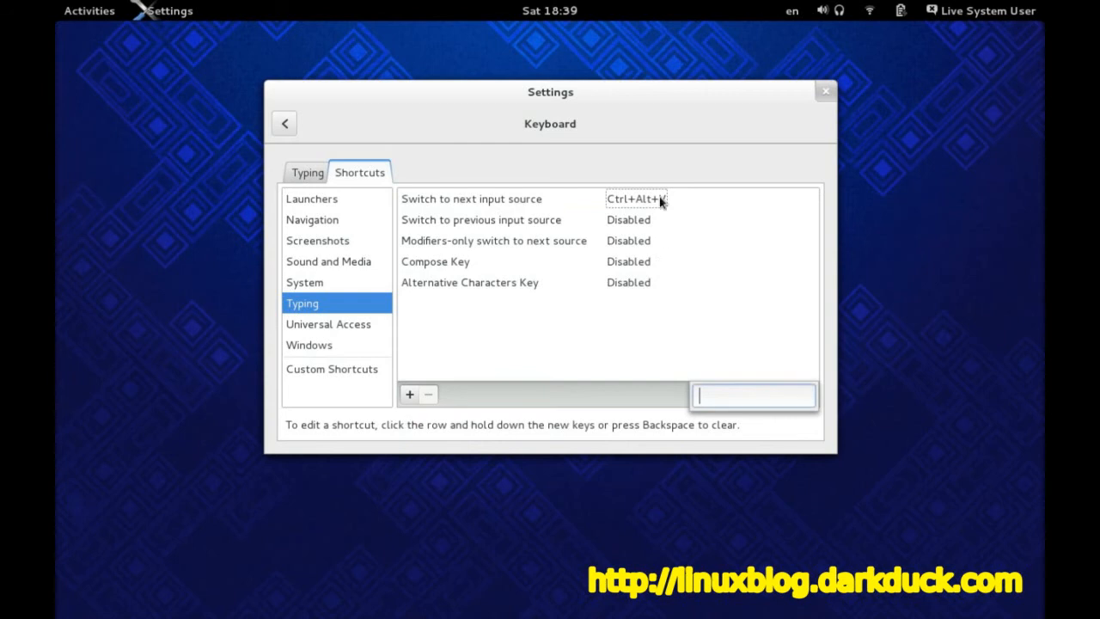
key(Super+space)
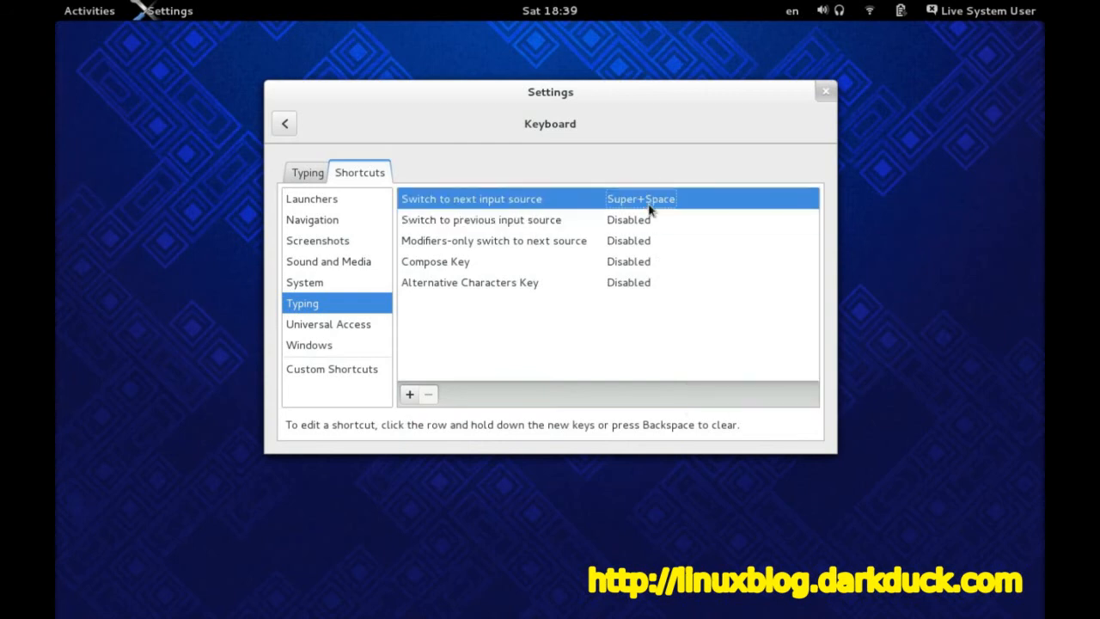
mouse_move(678, 266)
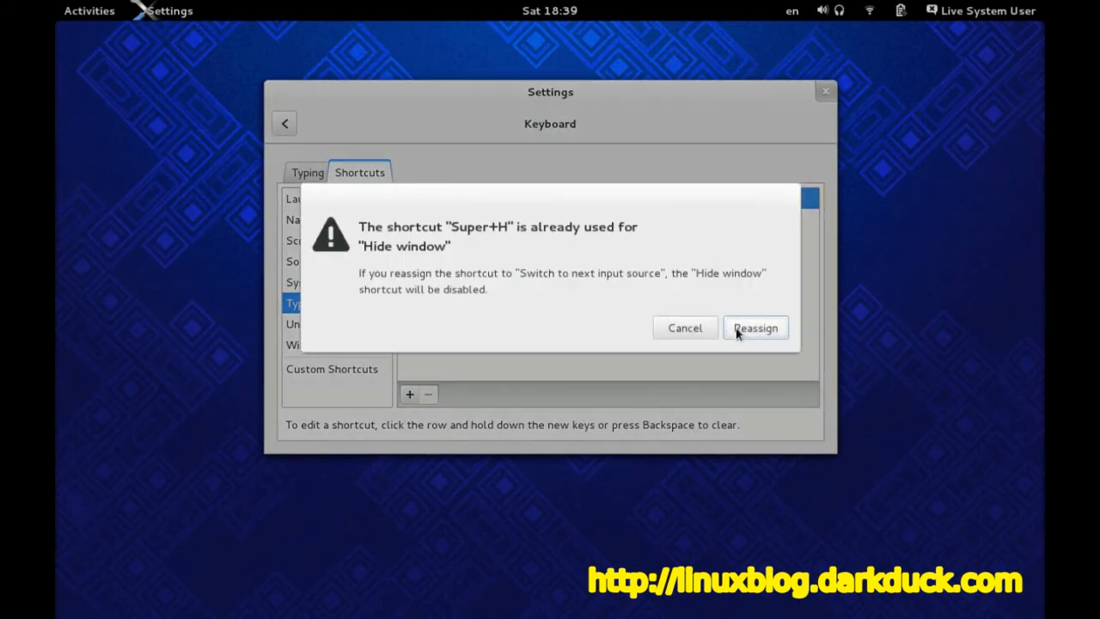
click(754, 327)
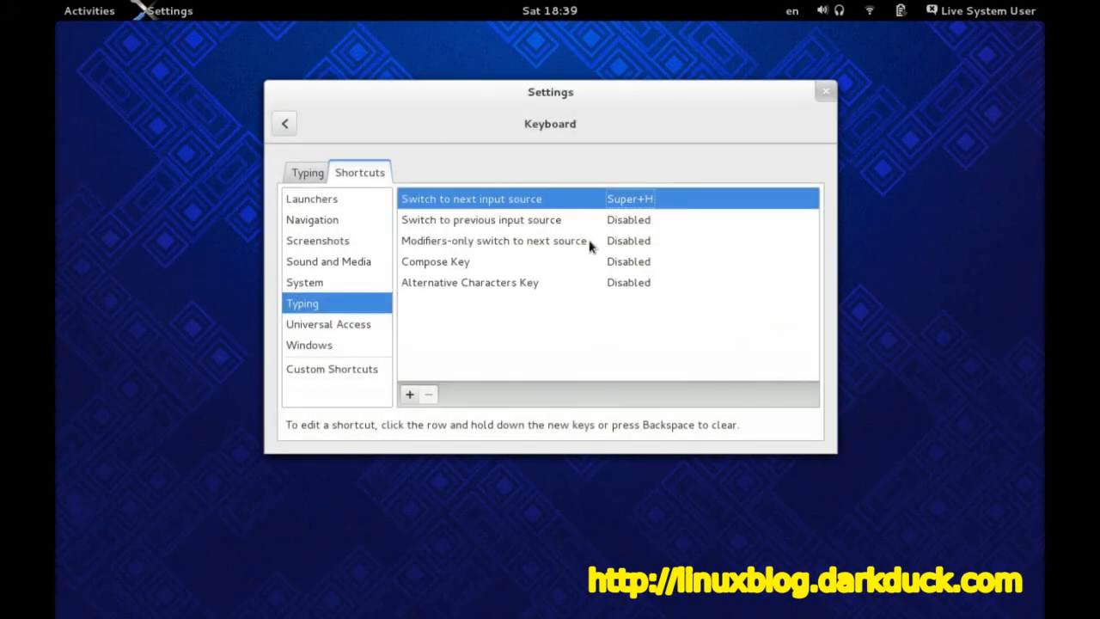
key(Super+space)
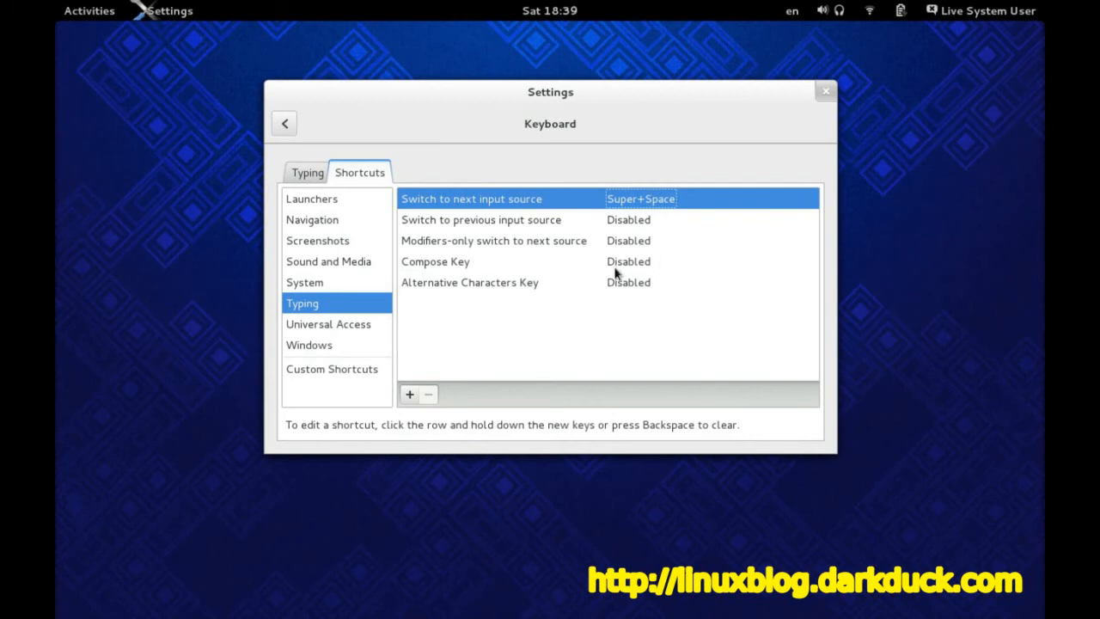
mouse_move(815, 96)
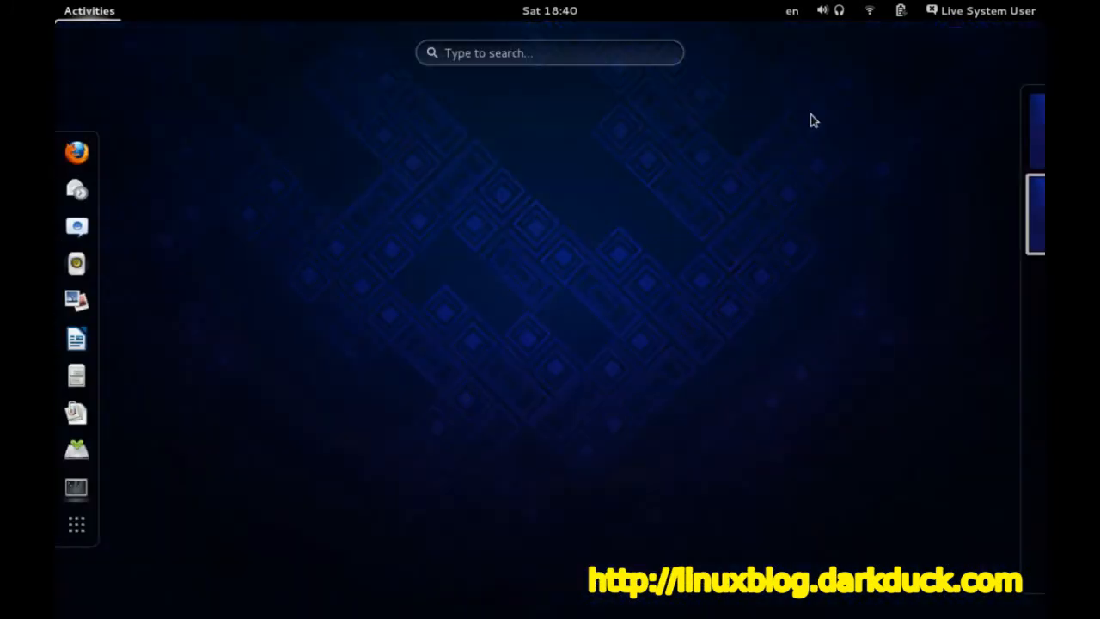
Launch gedit from an overview search for 'ge'
text(g)
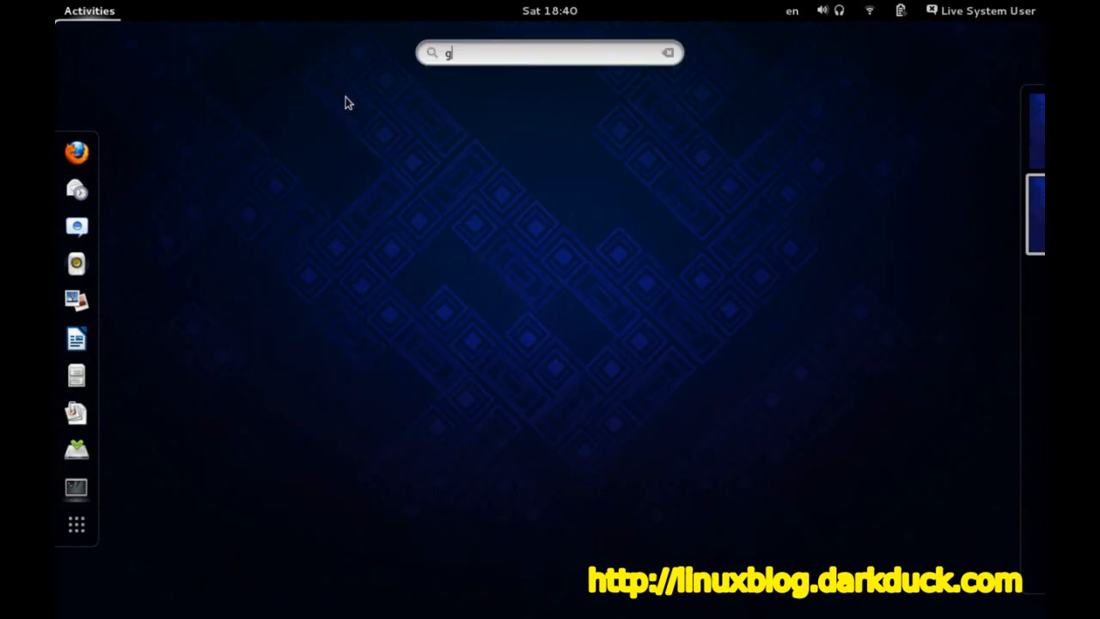
text(e)
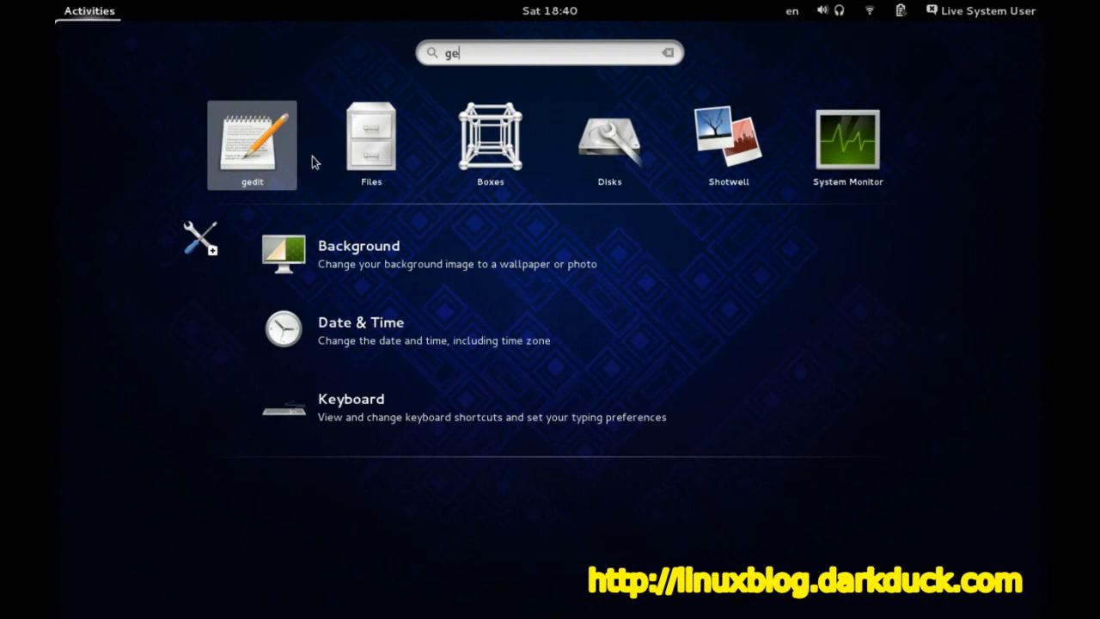
click(251, 144)
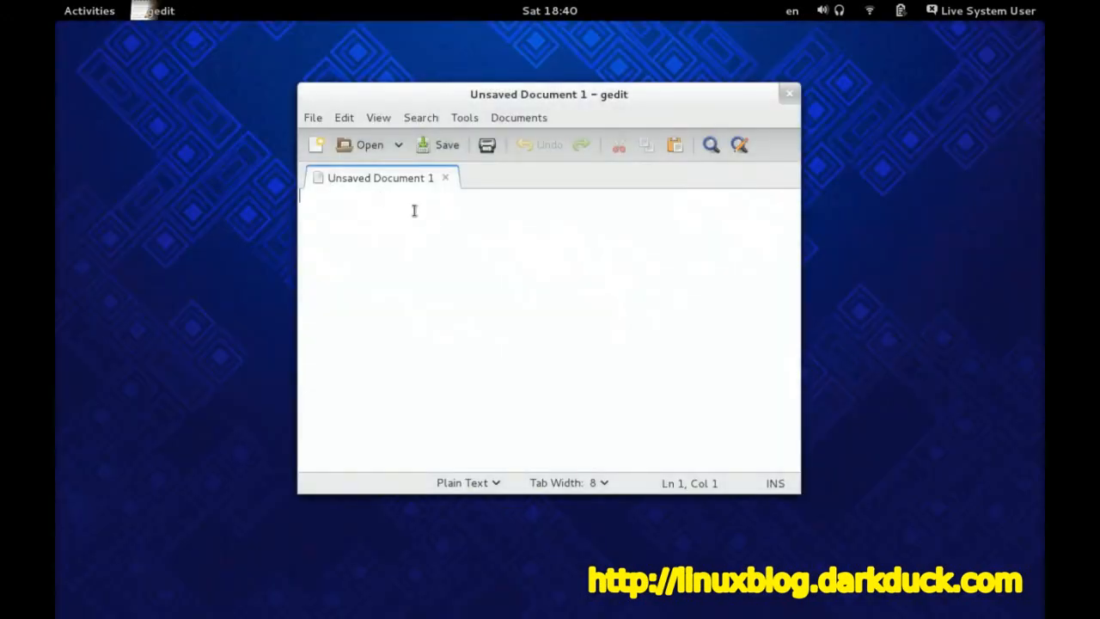
Type 'Hello!' in English, then 'Привет!' in the Russian layout two lines below
text(Hel)
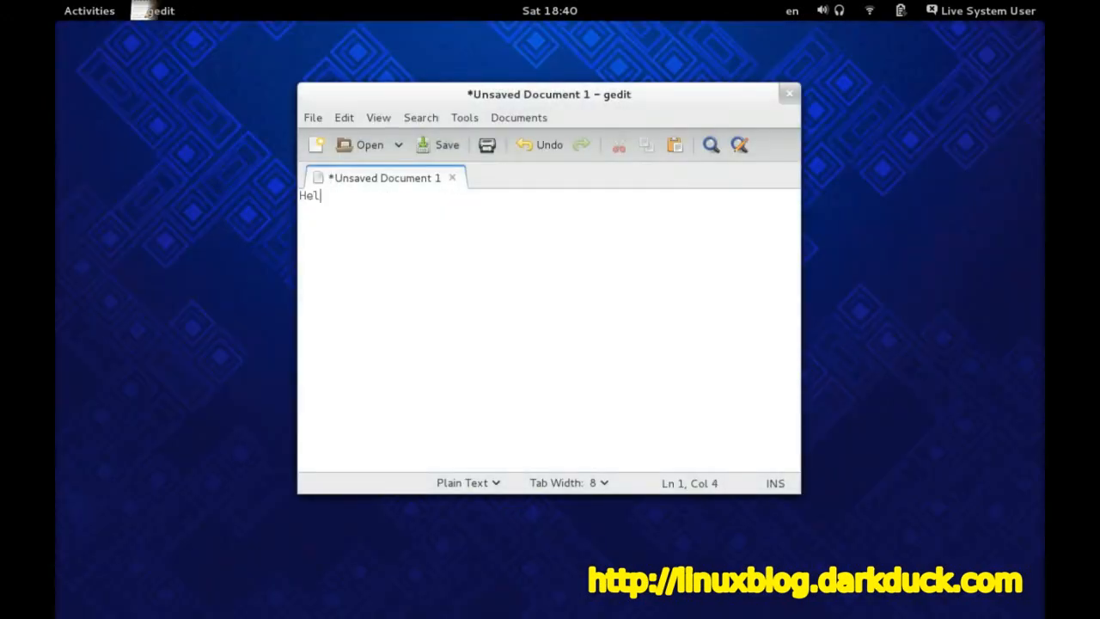
text(lo!)
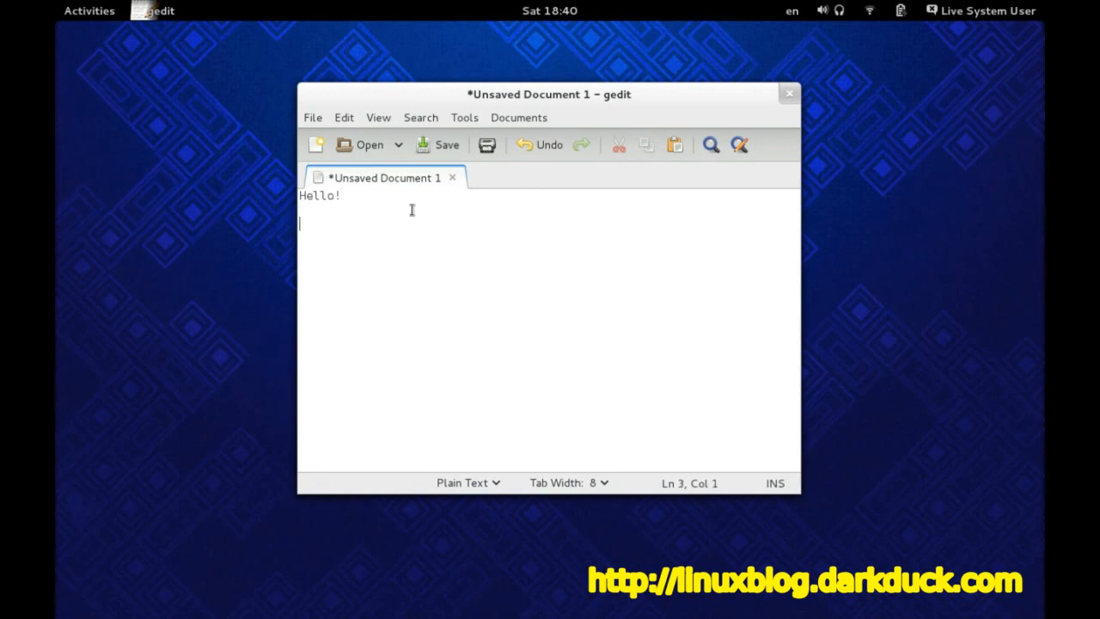
text(п)
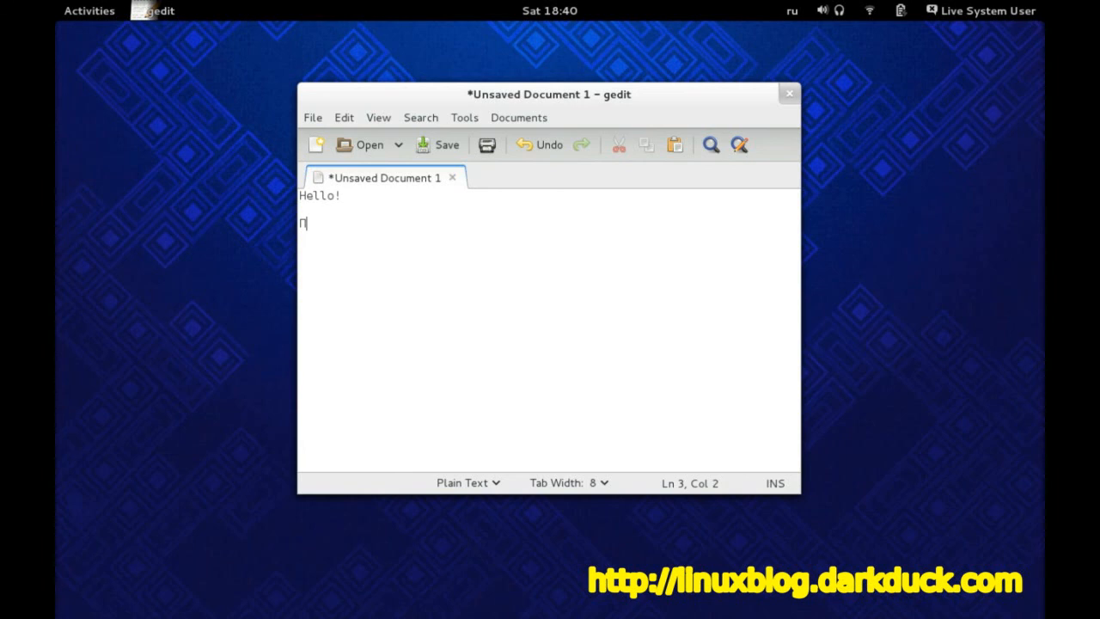
text(ри)
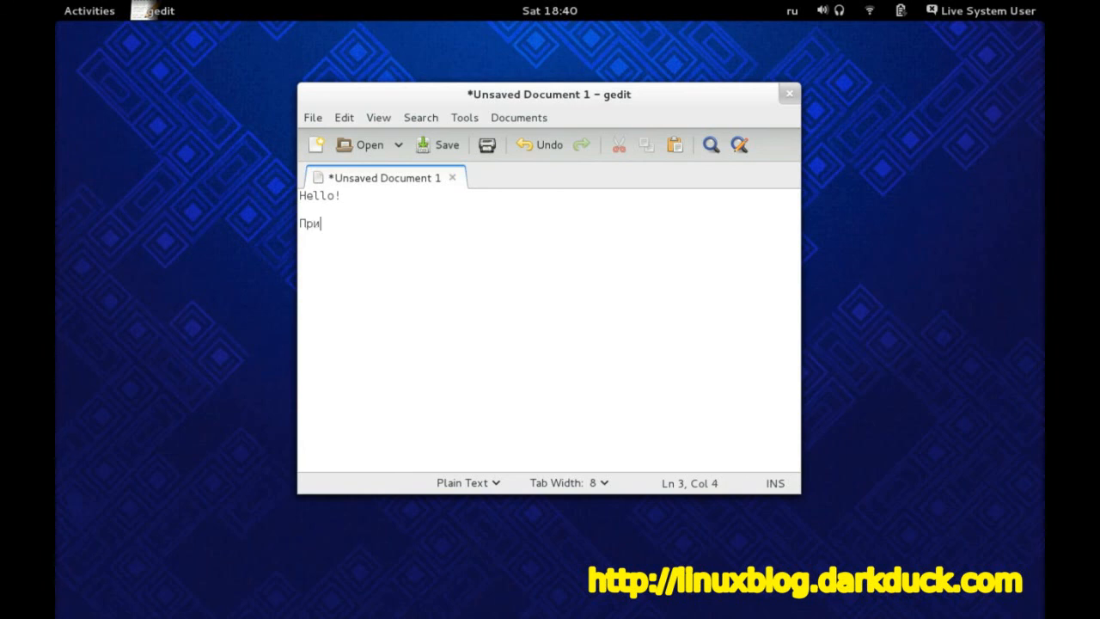
text(вет!)
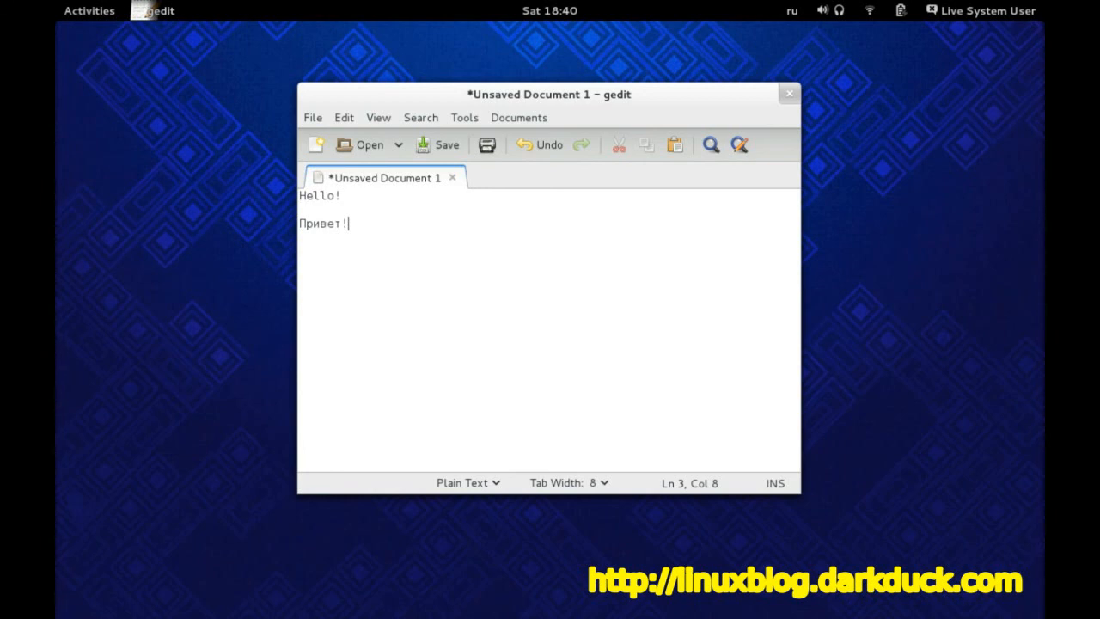
mouse_move(413, 209)
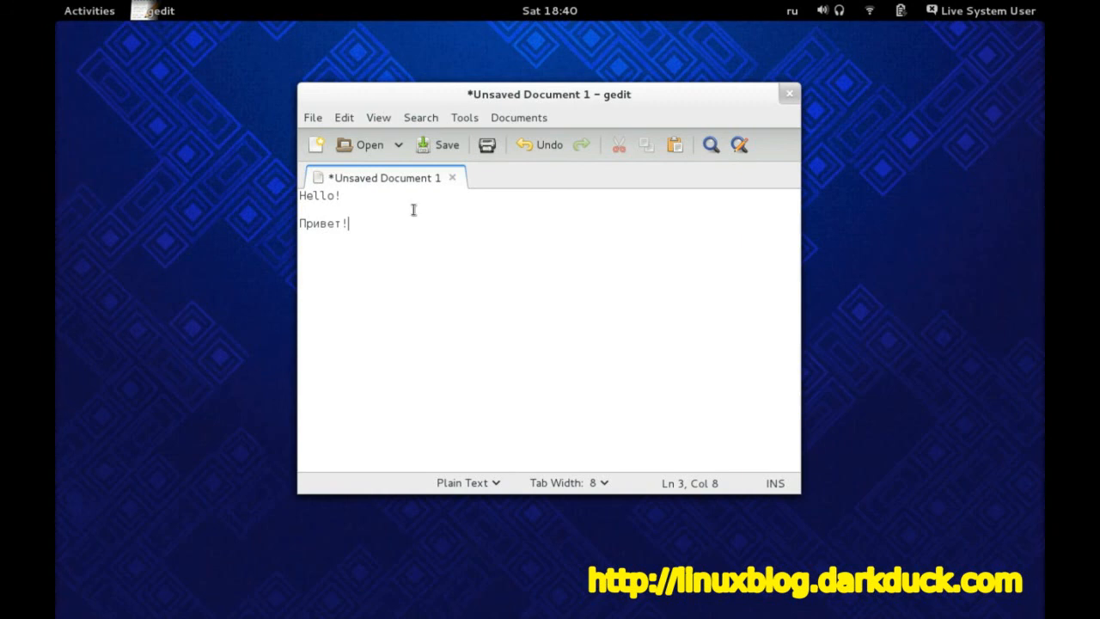